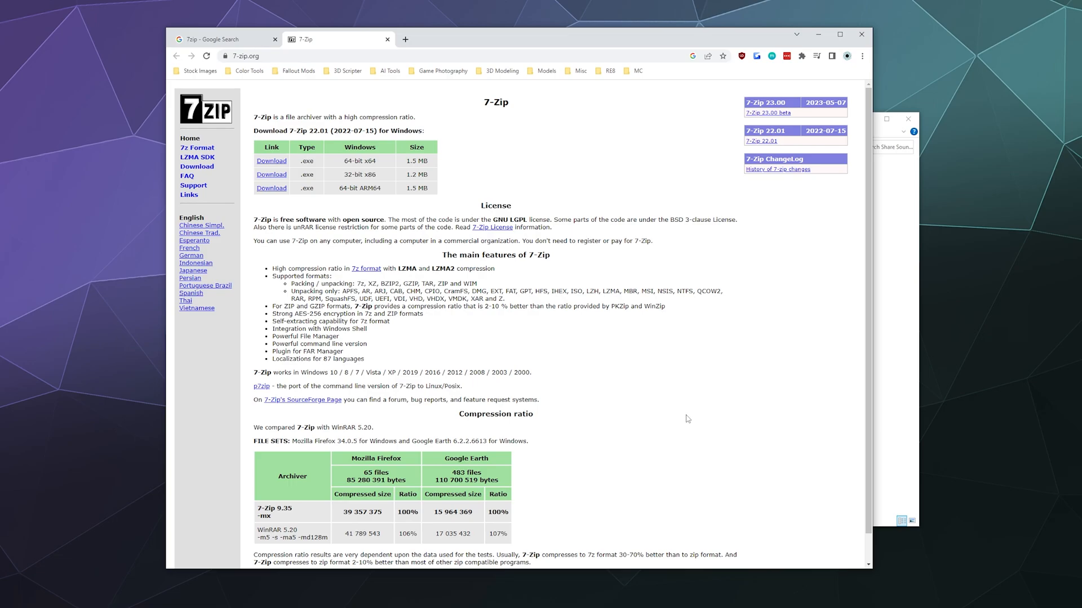
mouse_move(831, 430)
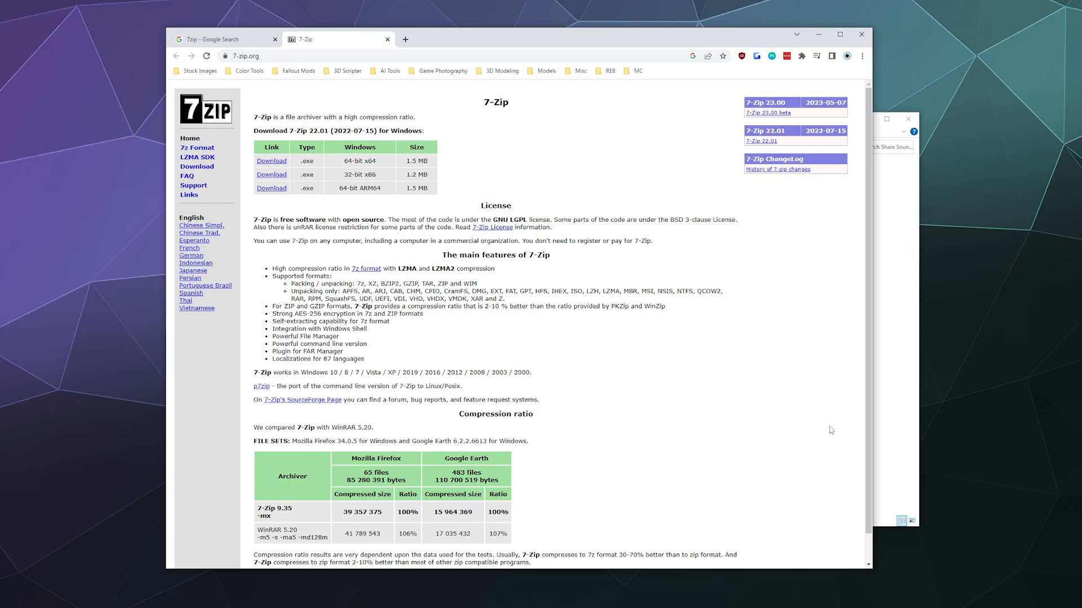
Bring the File Explorer window with the Share Sounds 5 folder to the front.
click(426, 275)
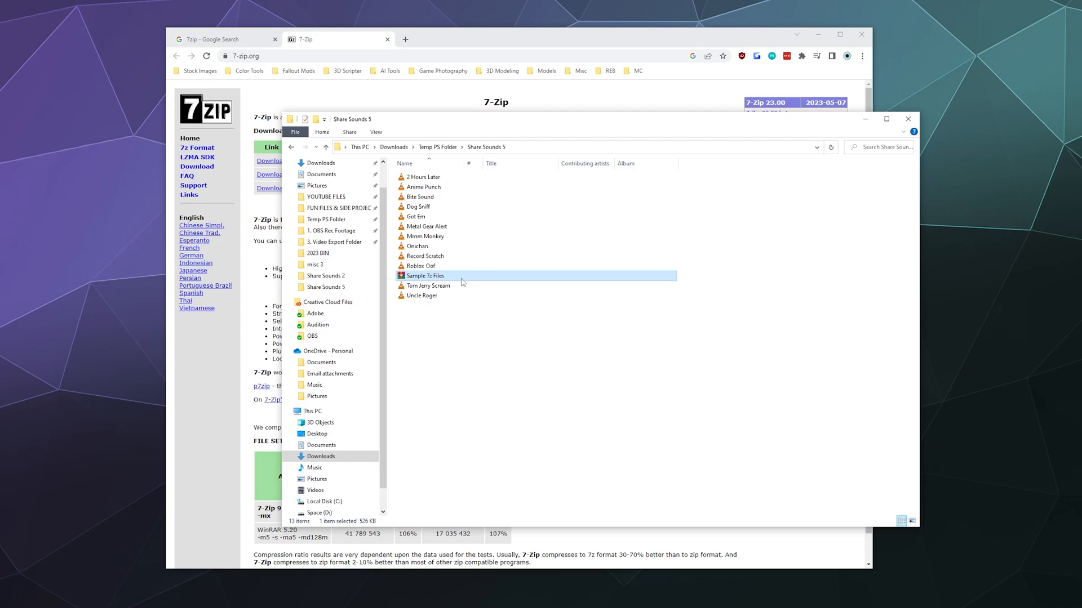
mouse_move(464, 375)
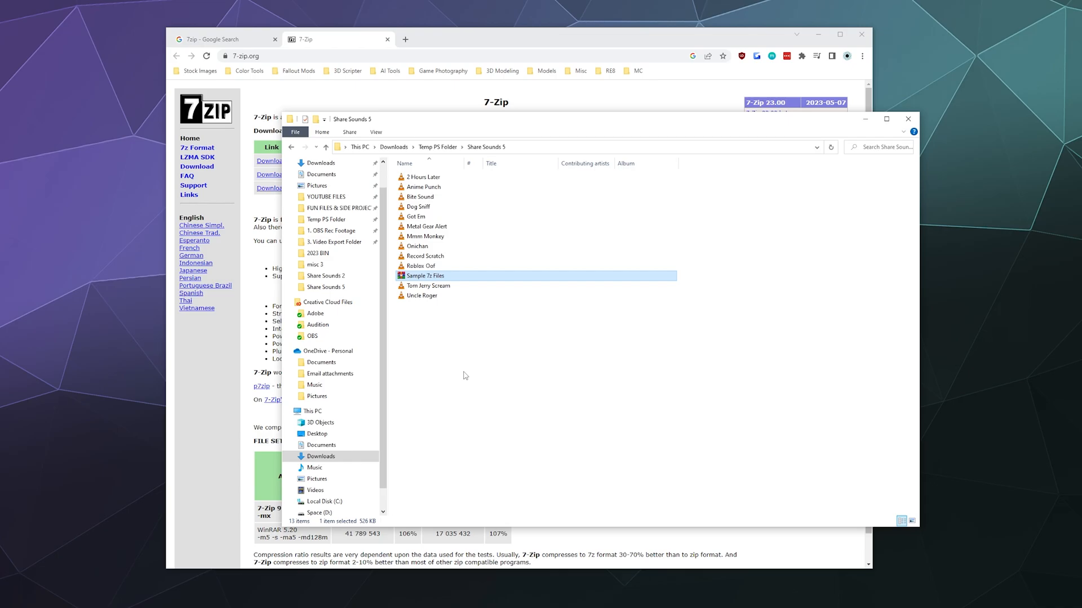
mouse_move(451, 247)
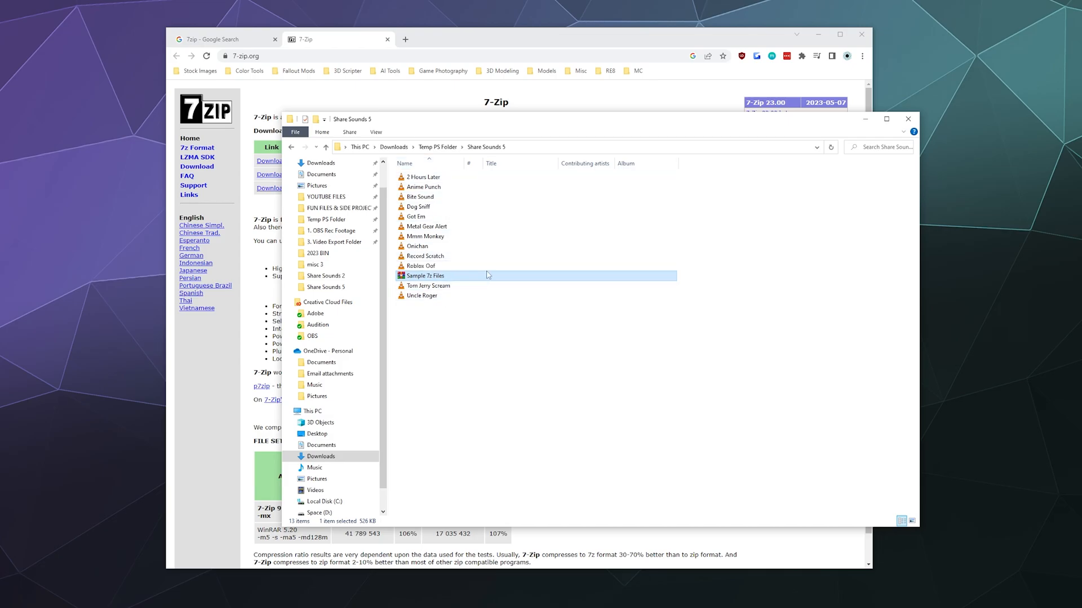
mouse_move(222, 387)
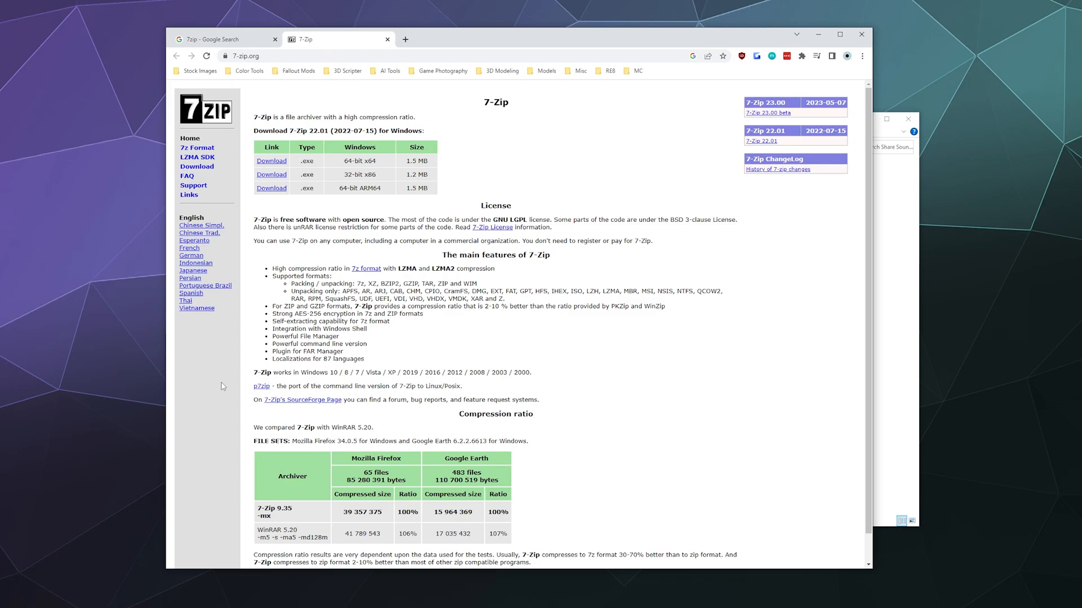
mouse_move(339, 169)
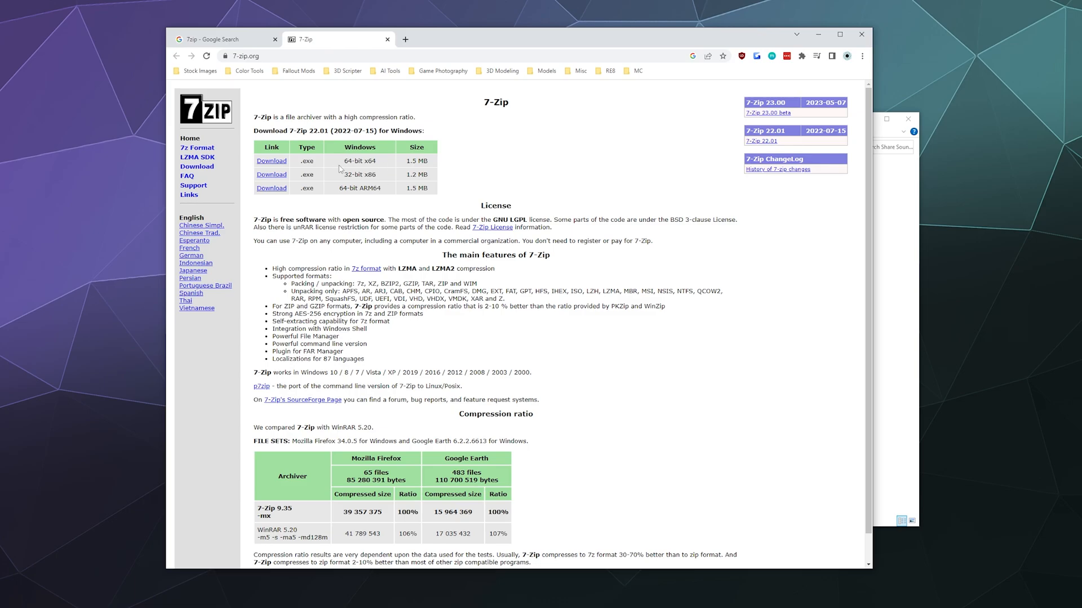
mouse_move(432, 170)
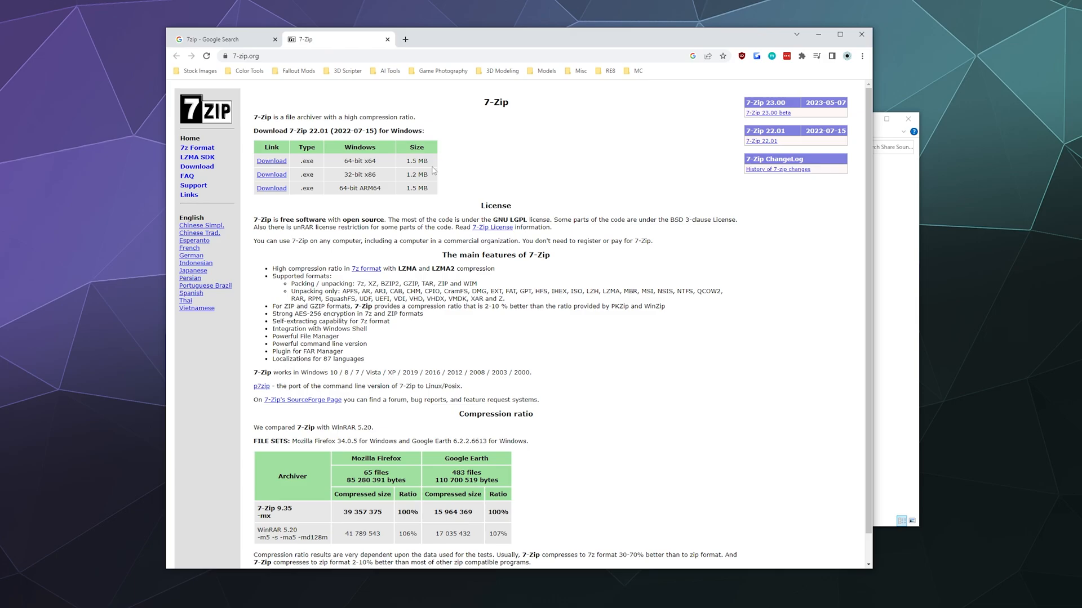
mouse_move(618, 171)
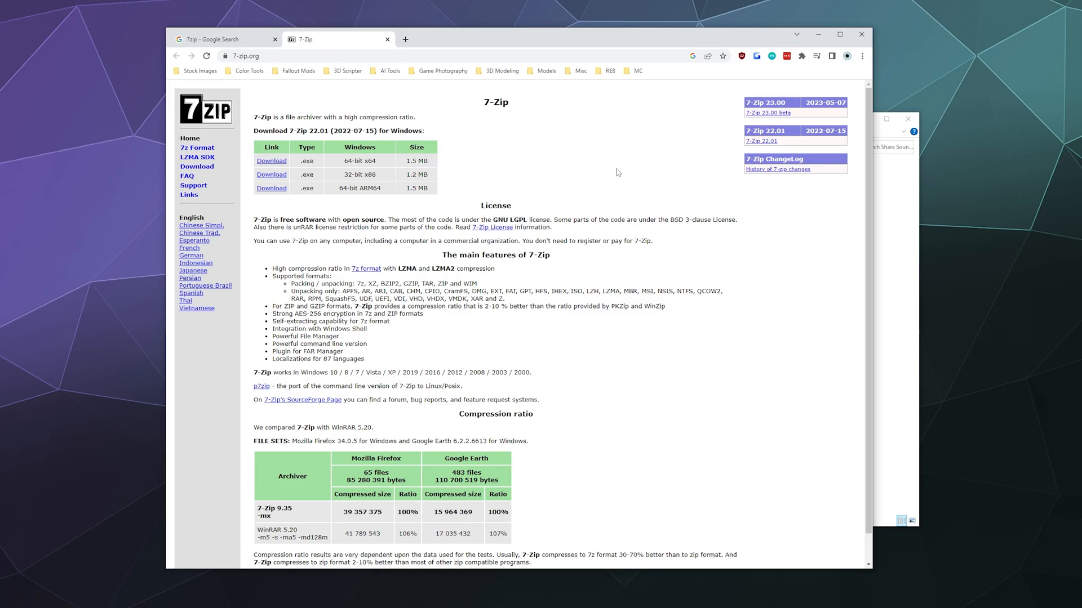
mouse_move(603, 170)
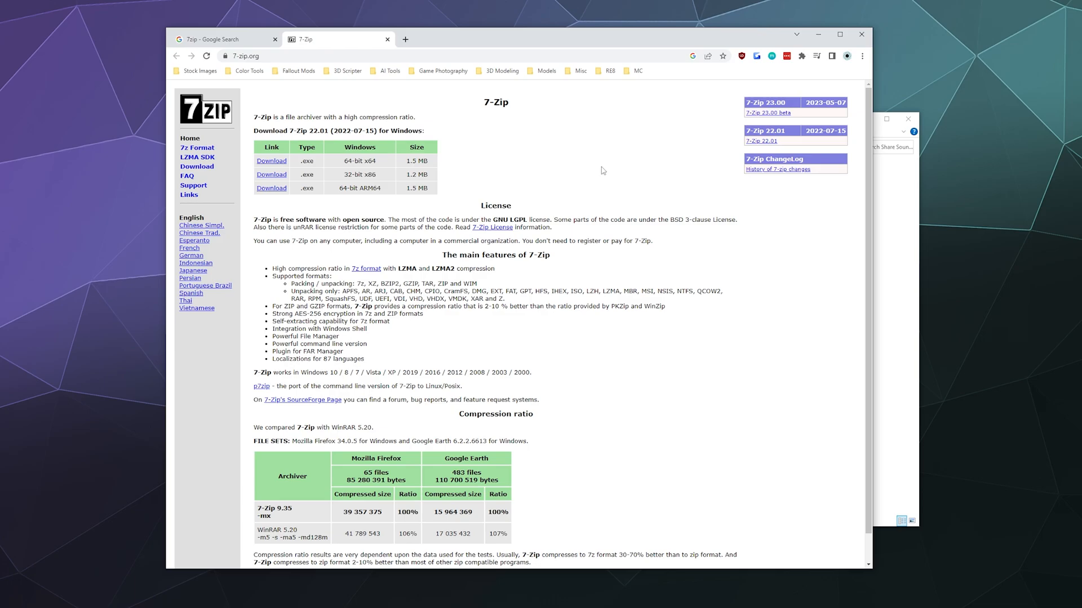
click(221, 39)
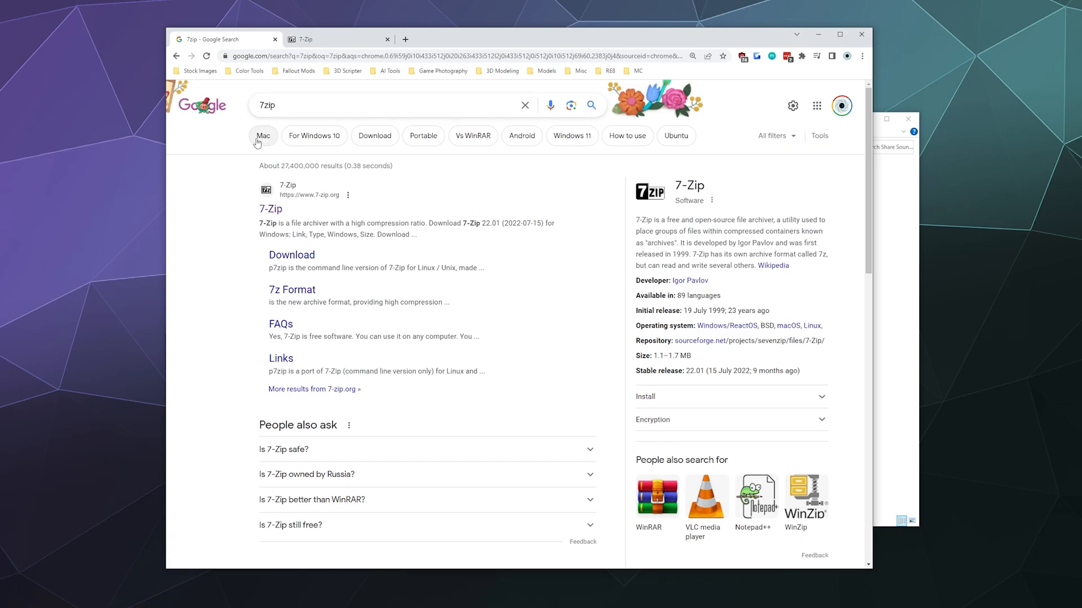
mouse_move(217, 216)
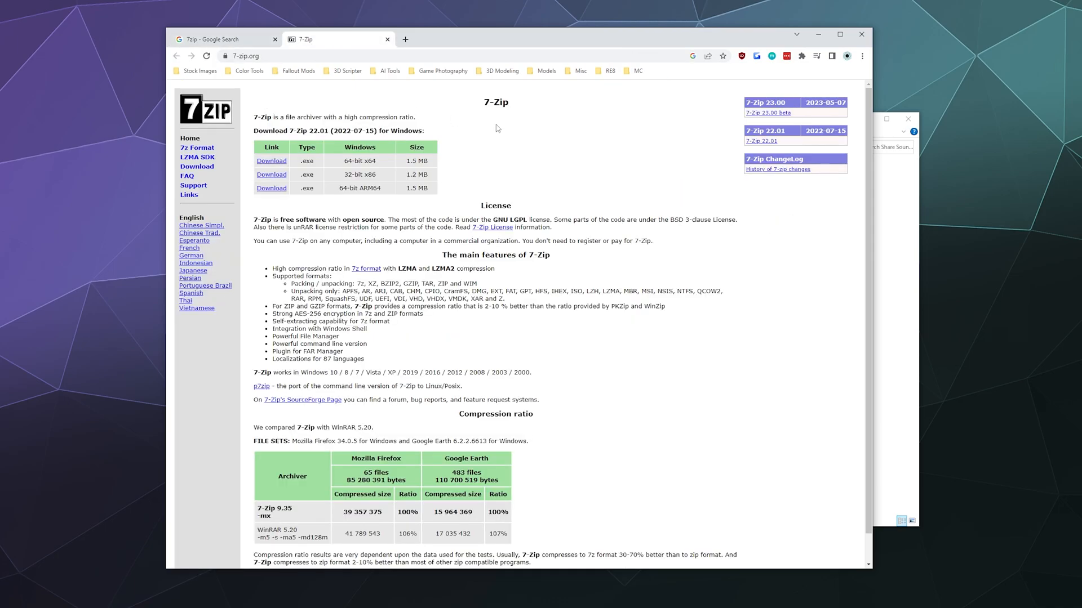
mouse_move(581, 160)
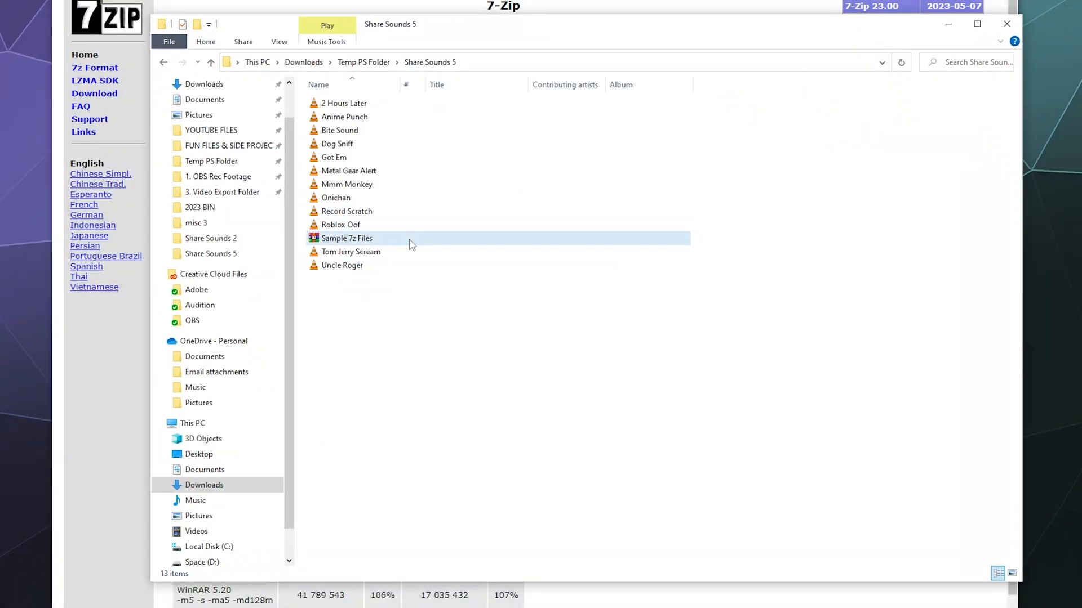
Bring up the context-menu actions for the Sample 7z Files archive.
right_click(410, 244)
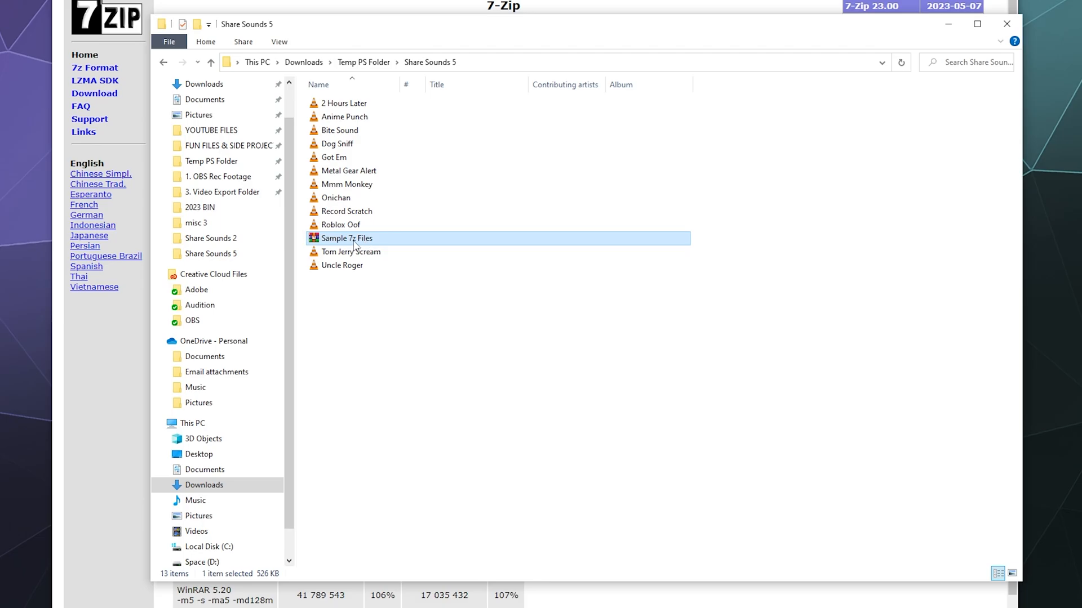
right_click(345, 238)
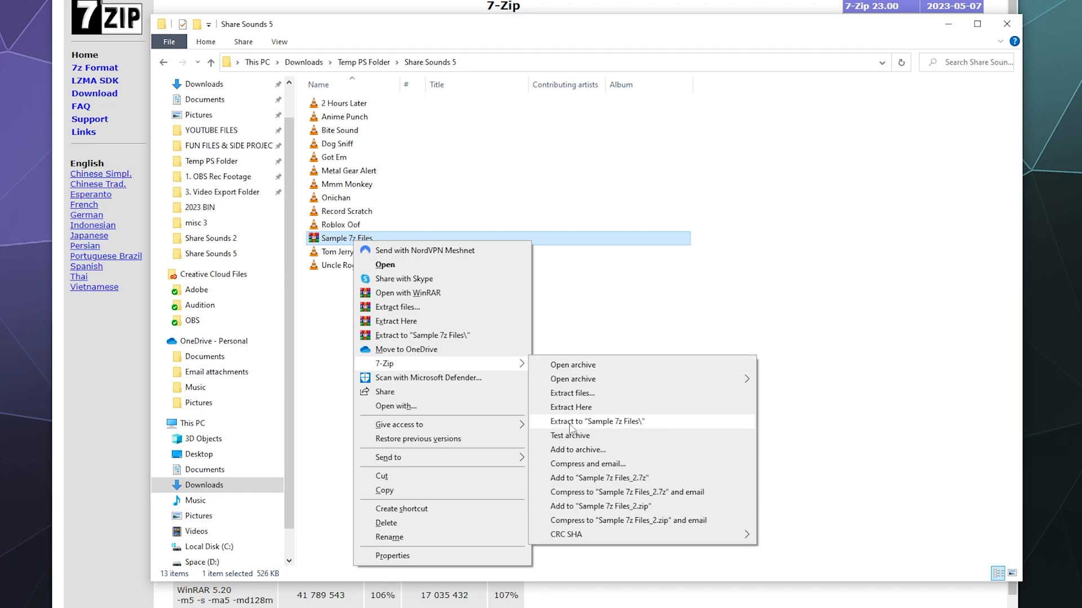
mouse_move(616, 429)
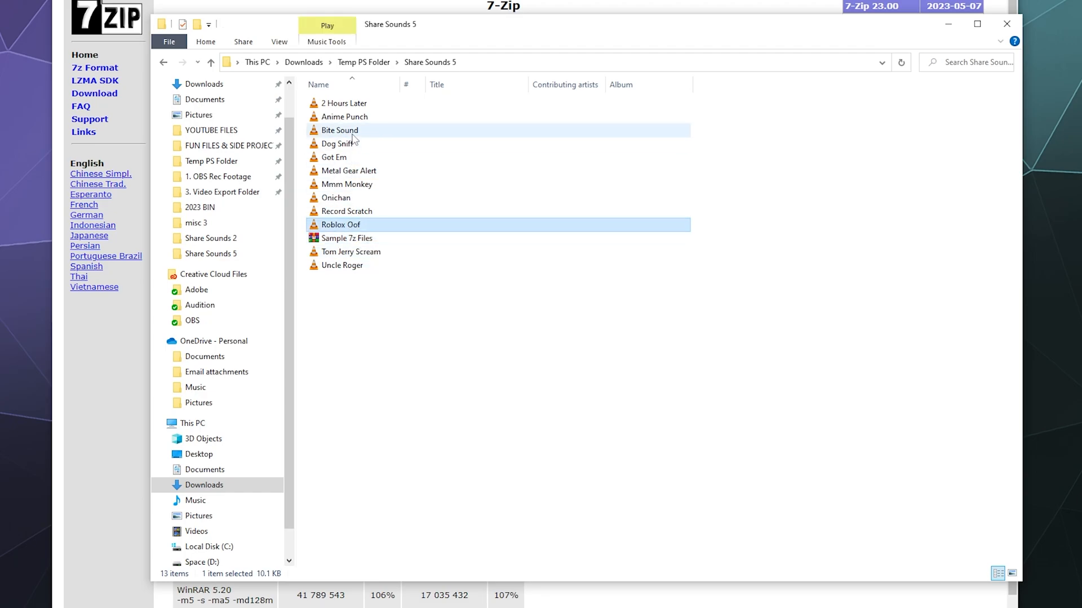
right_click(350, 258)
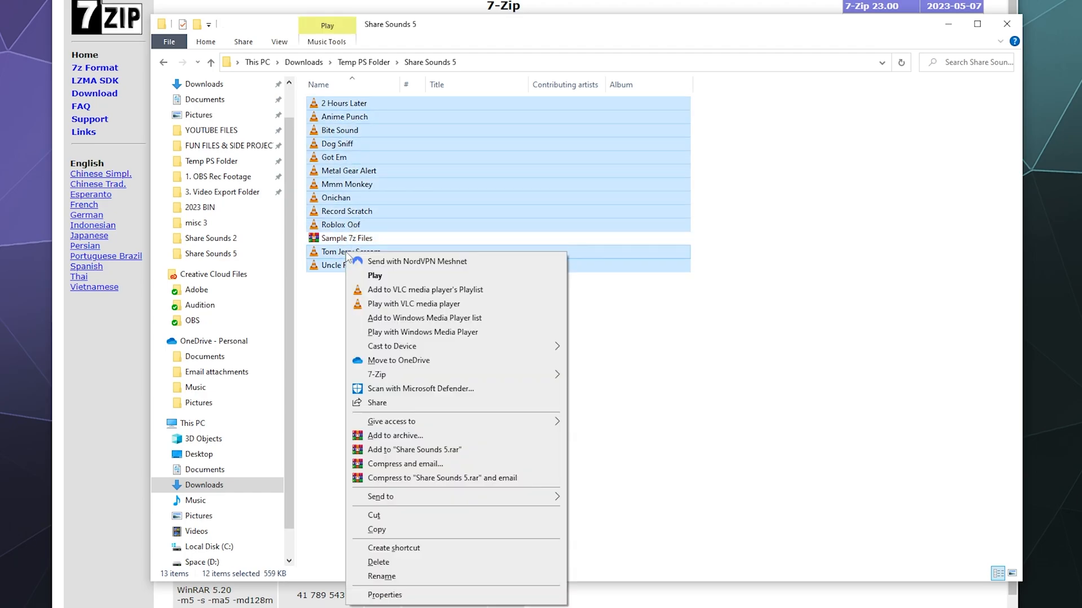
click(379, 562)
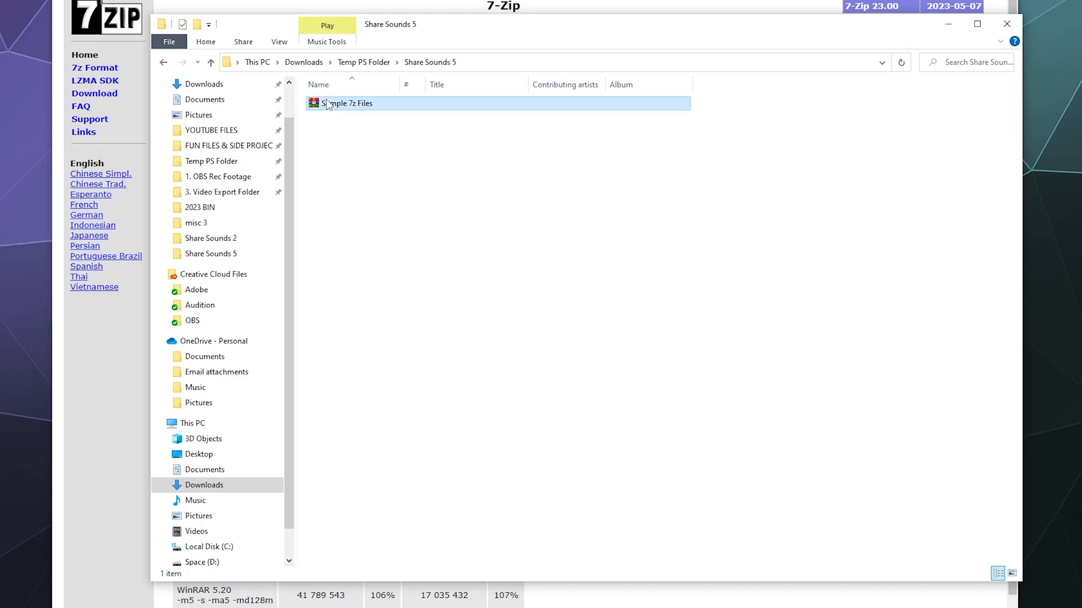
right_click(346, 103)
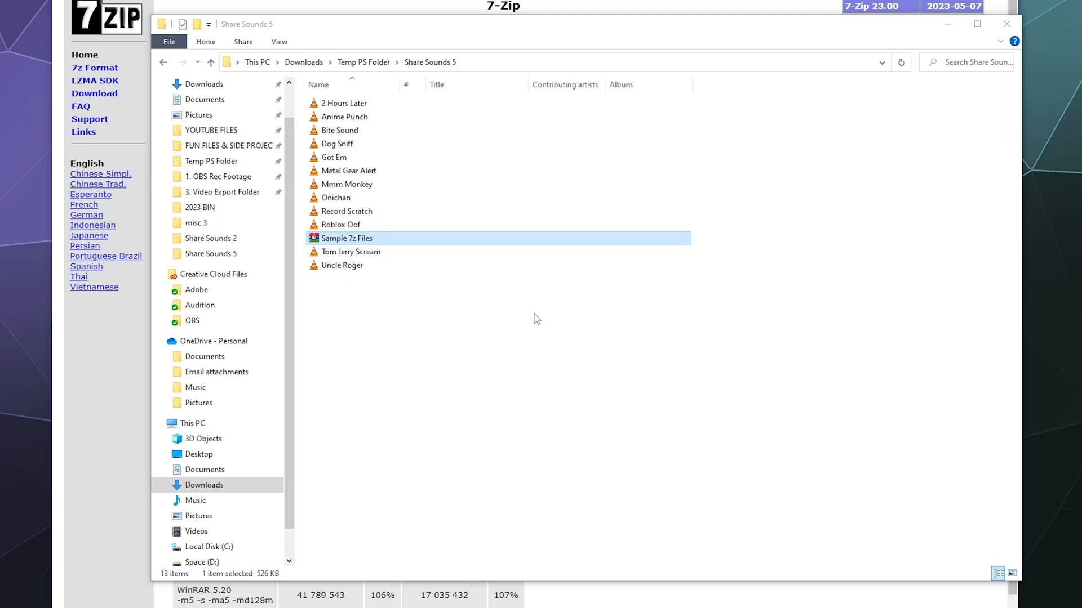
right_click(345, 238)
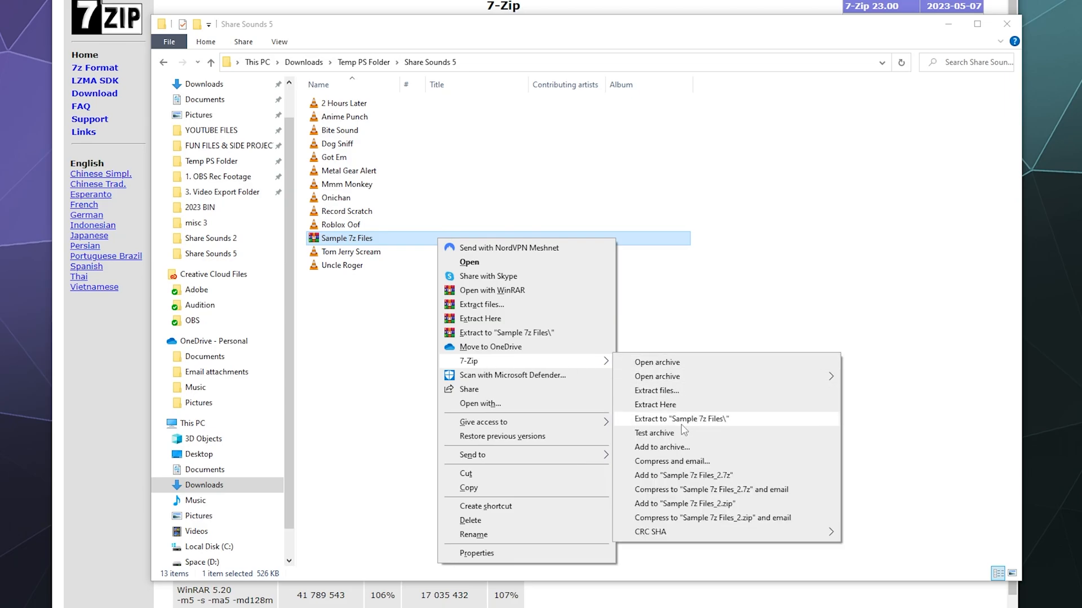
mouse_move(702, 429)
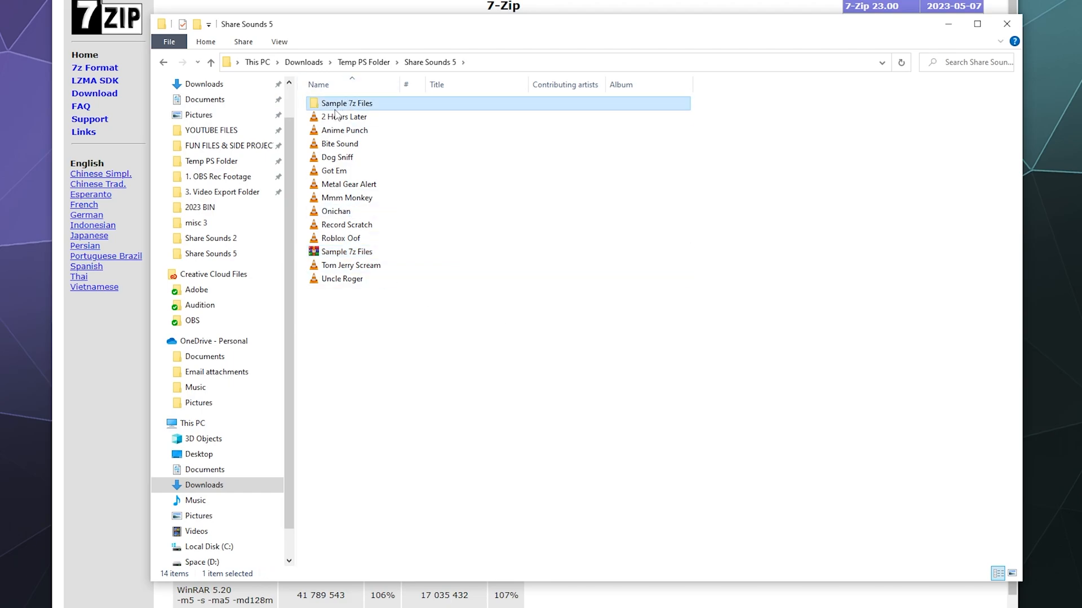
double_click(346, 102)
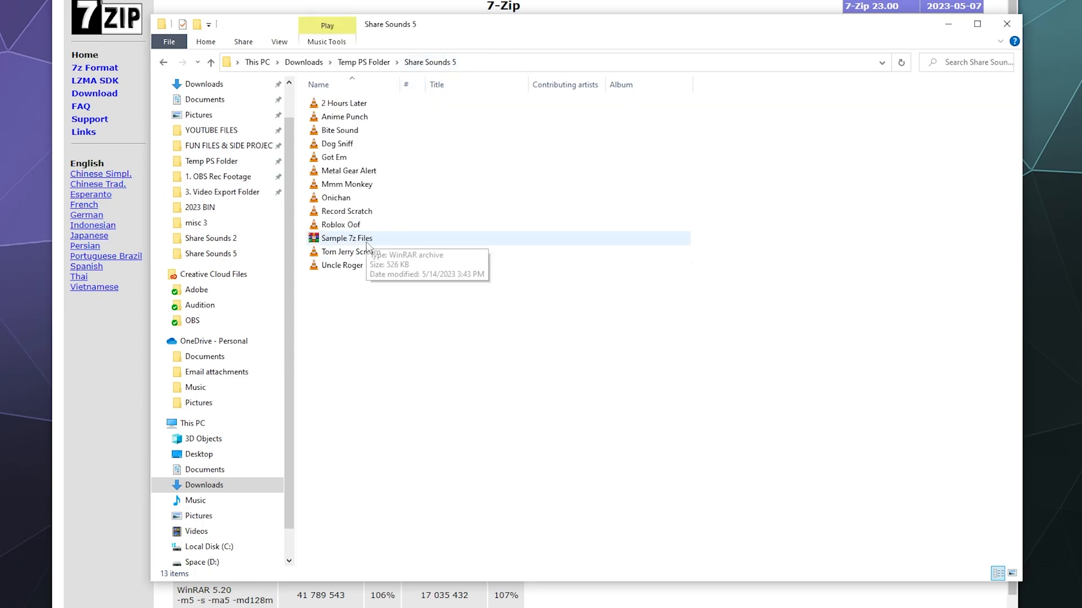
Open the Sample 7z Files archive in 7-Zip File Manager via the 7-Zip submenu.
right_click(346, 238)
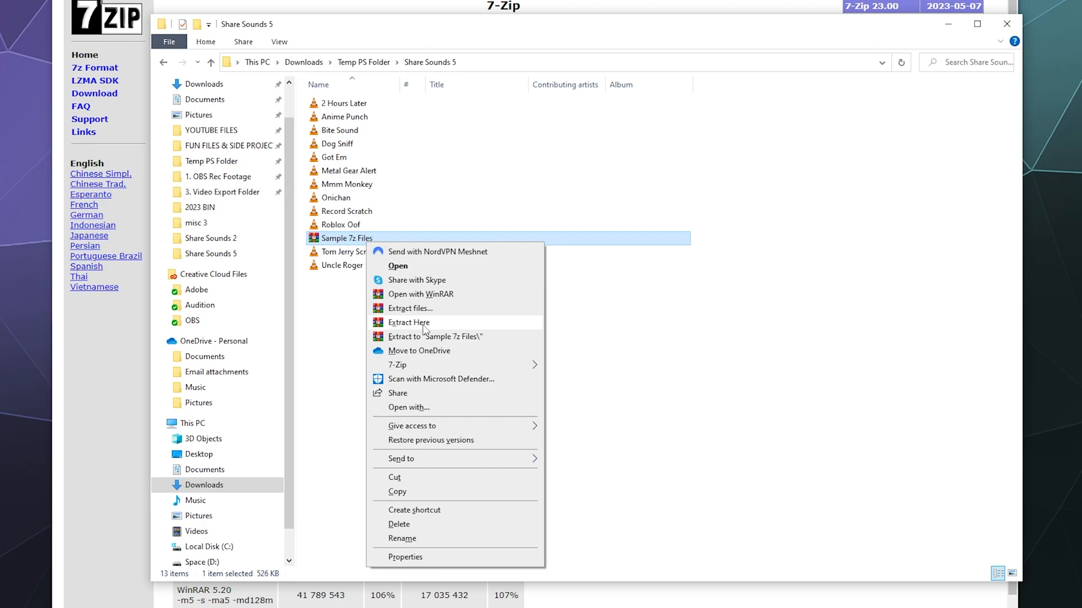
click(397, 364)
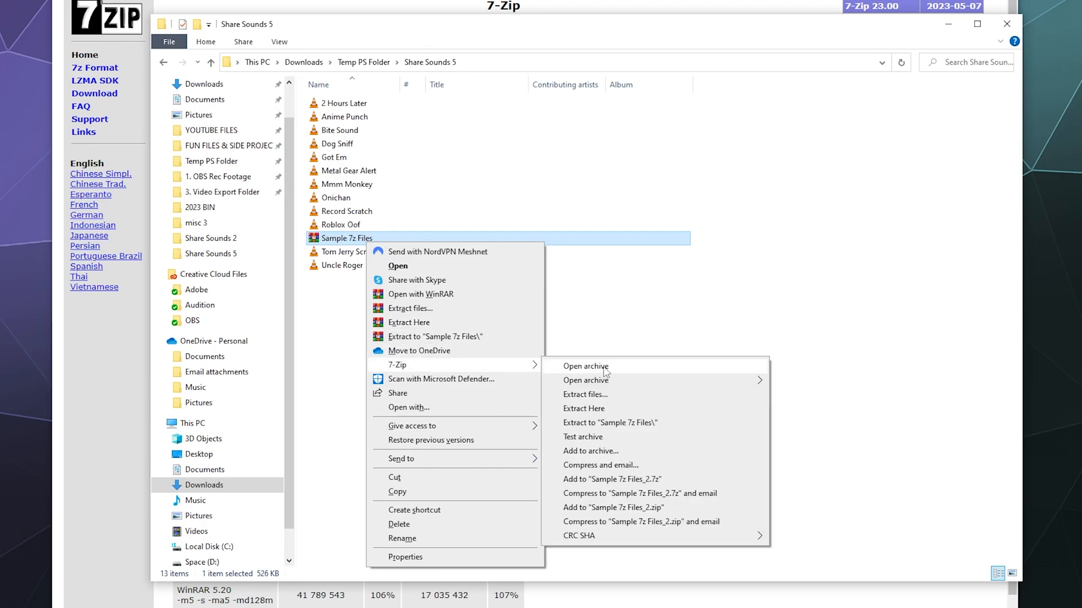
click(586, 365)
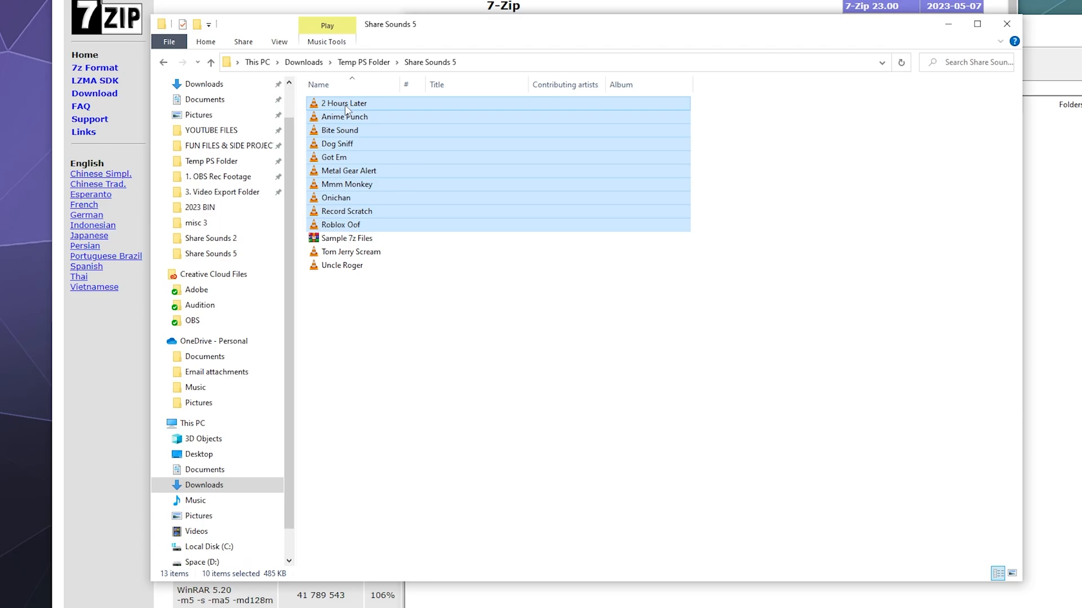
Leave the 7-Zip listing of 12 MP3s and bring the Share Sounds 5 folder back in front.
right_click(350, 251)
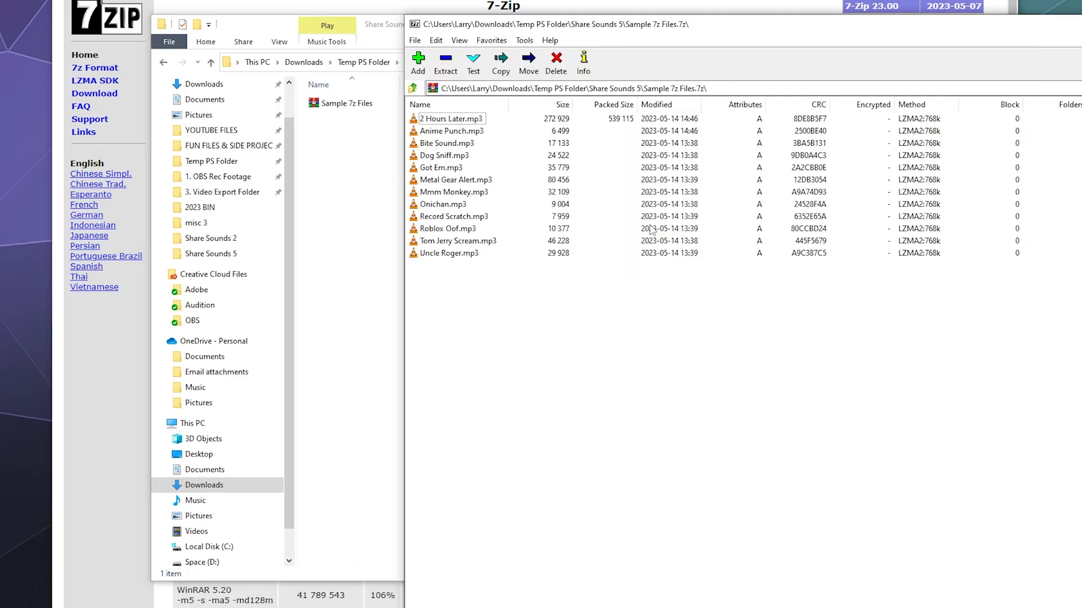
mouse_move(486, 324)
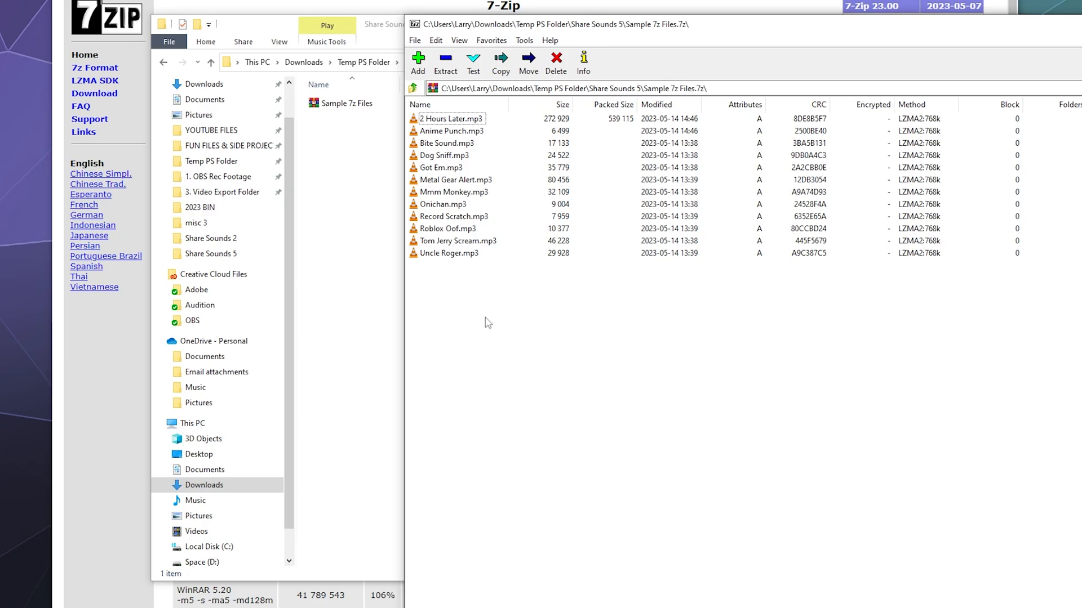
mouse_move(438, 263)
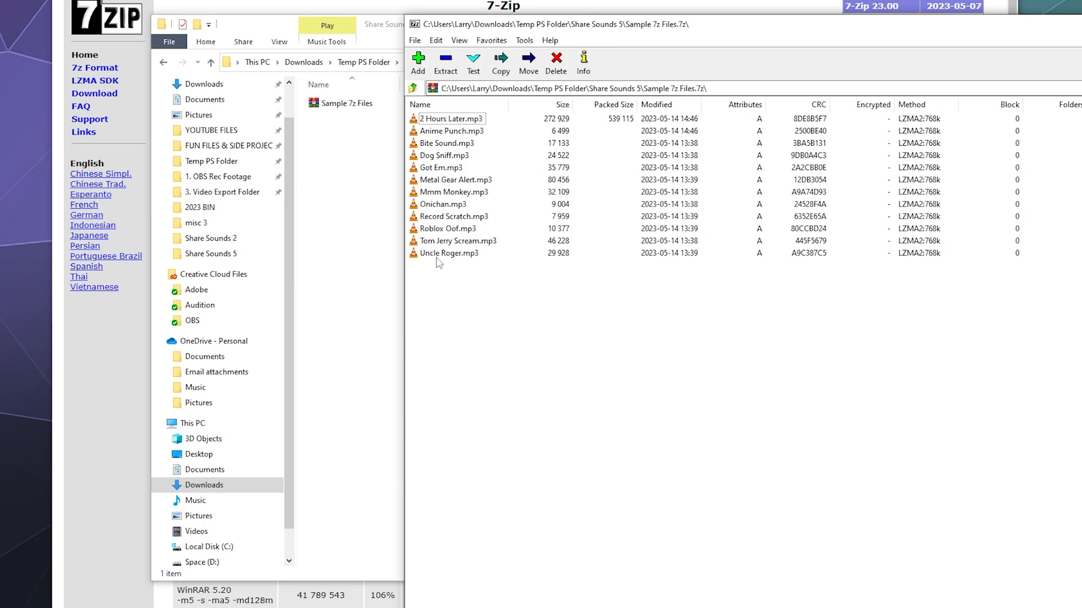
click(449, 252)
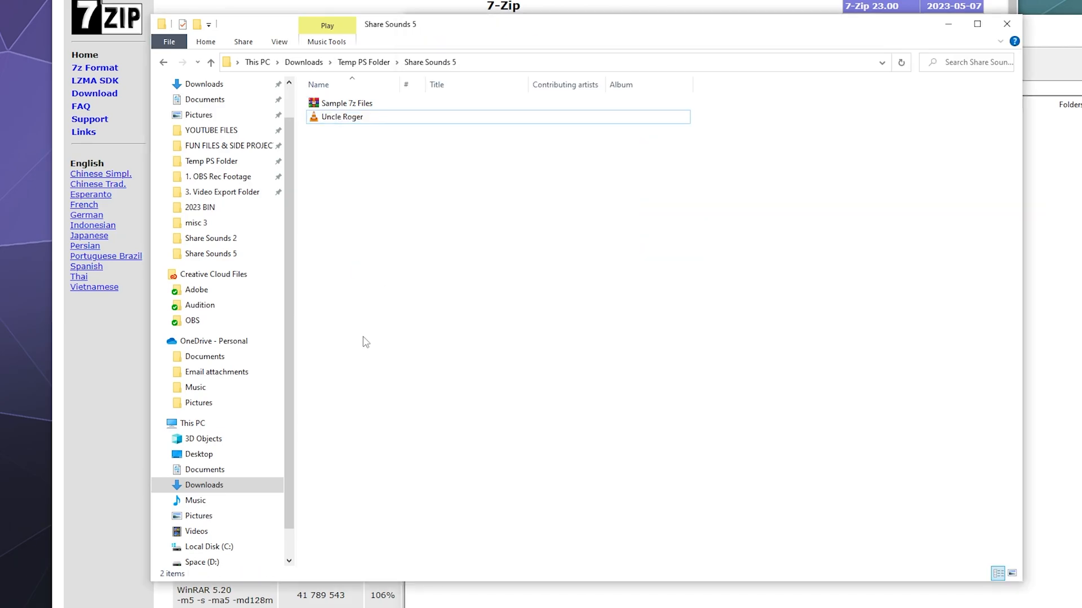
mouse_move(800, 163)
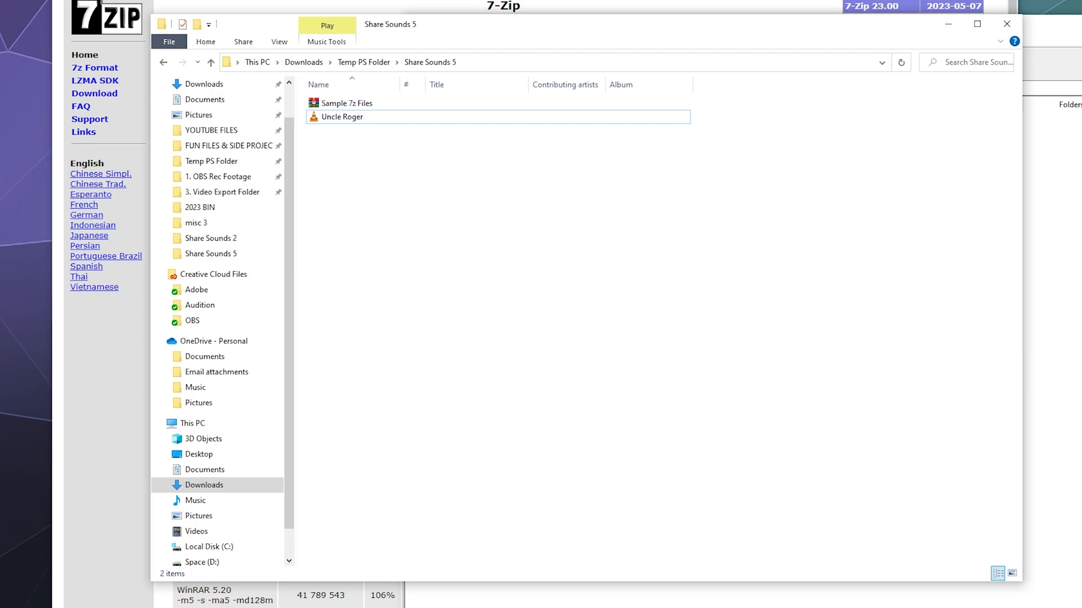
mouse_move(695, 248)
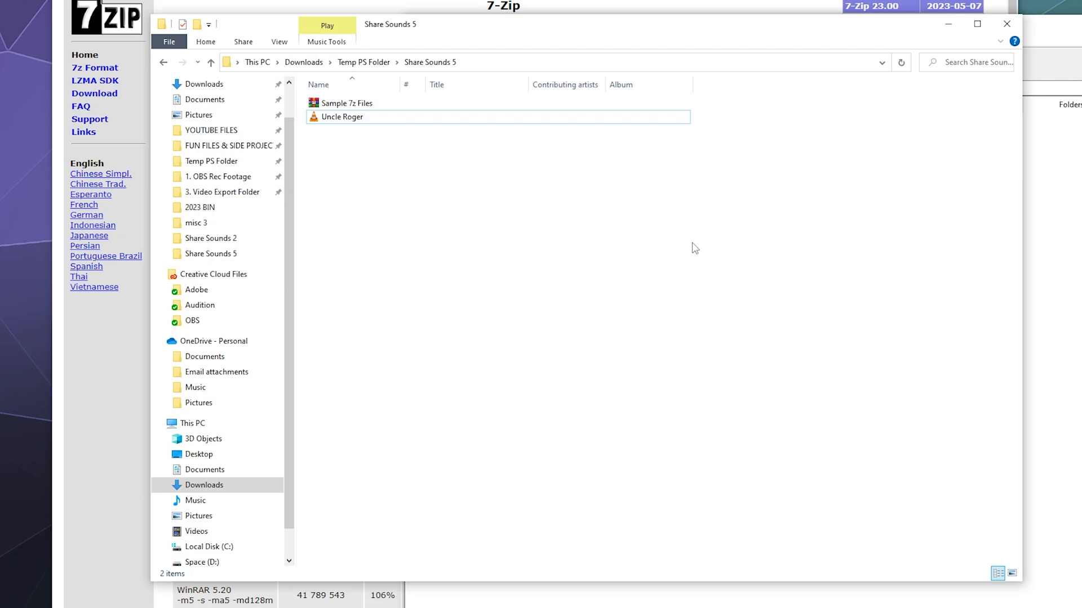
Remove Uncle Roger and extract Sample 7z Files here, leaving twelve sound clips.
click(348, 103)
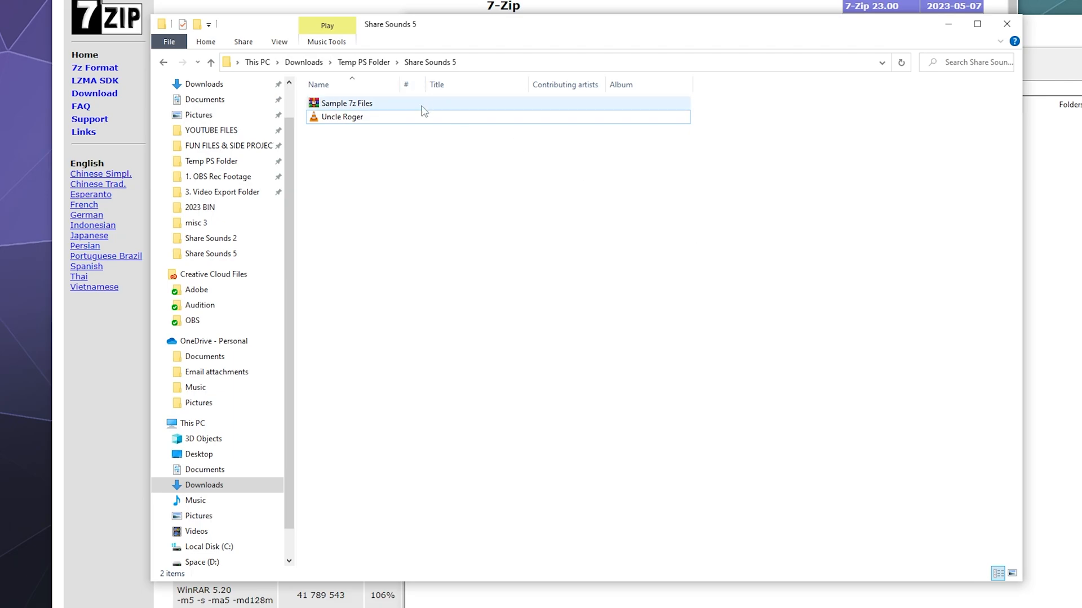
right_click(424, 111)
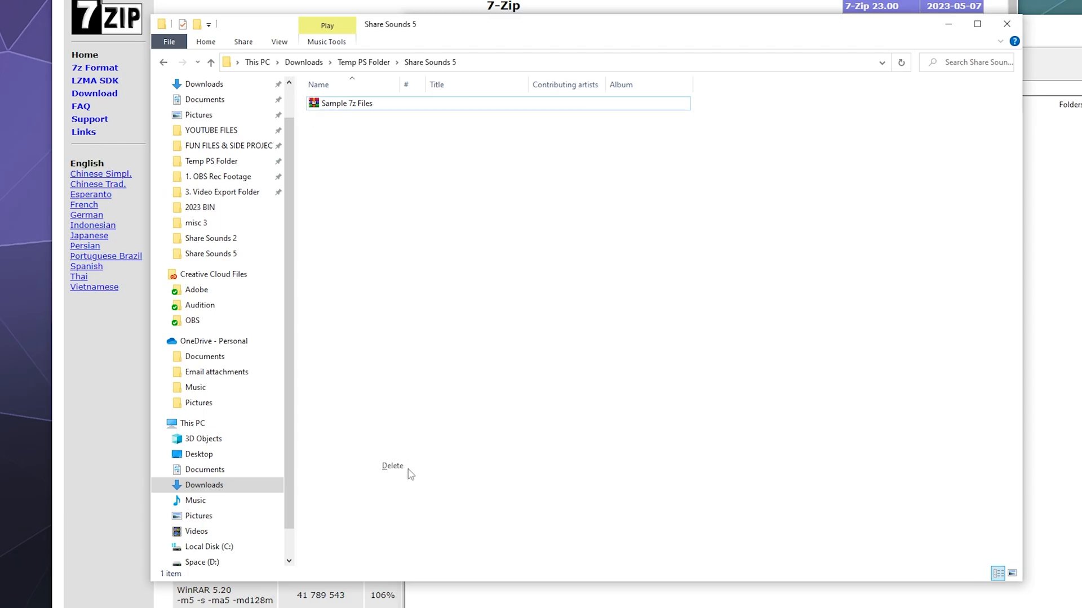
right_click(347, 103)
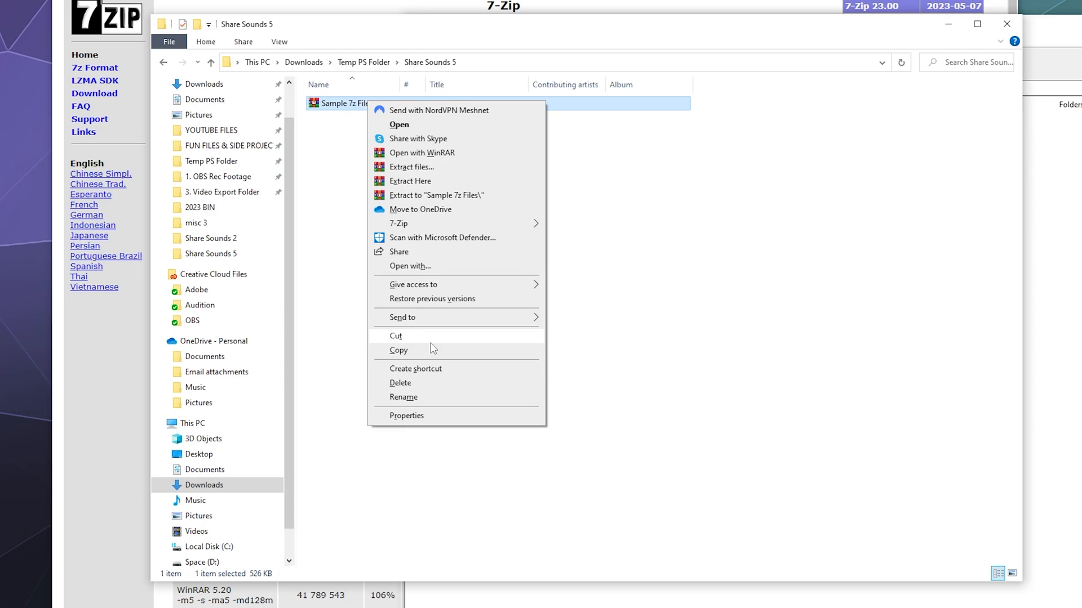
mouse_move(399, 223)
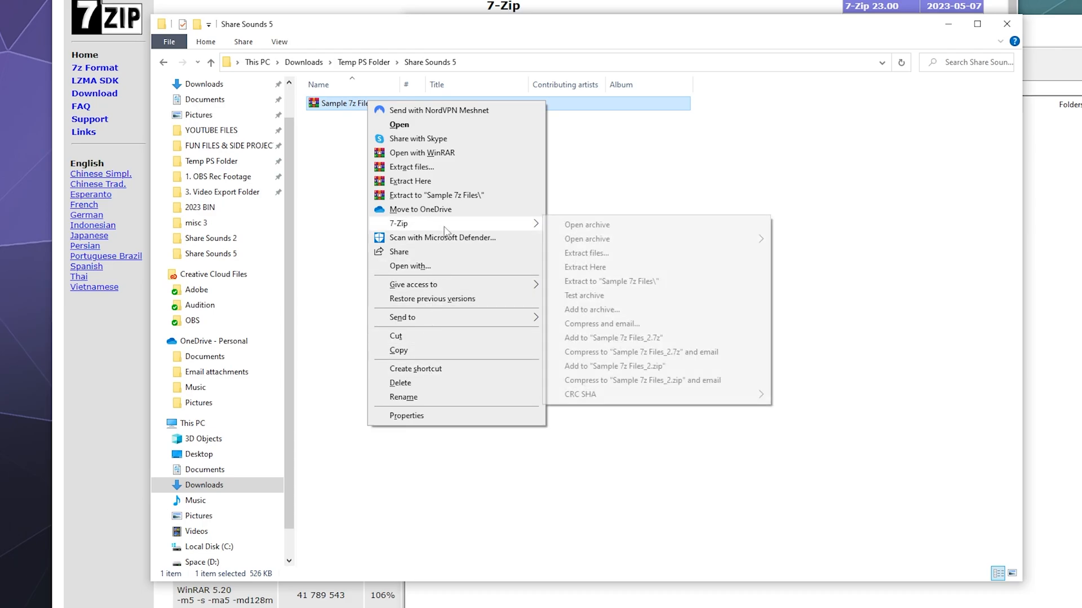
click(335, 333)
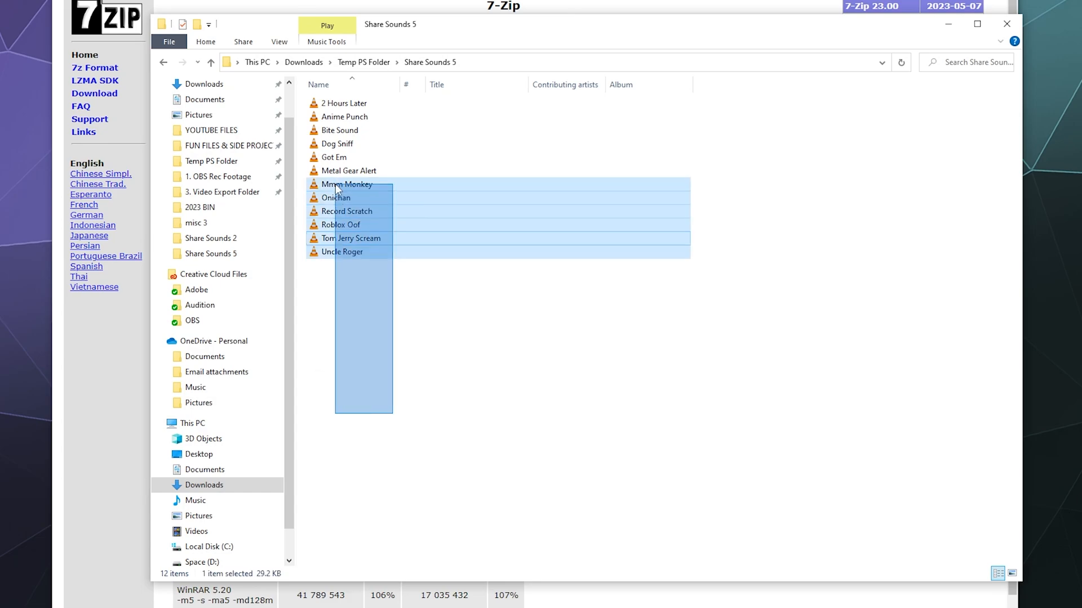
Select all twelve sound clips and bring up their context-menu actions.
key(ctrl+a)
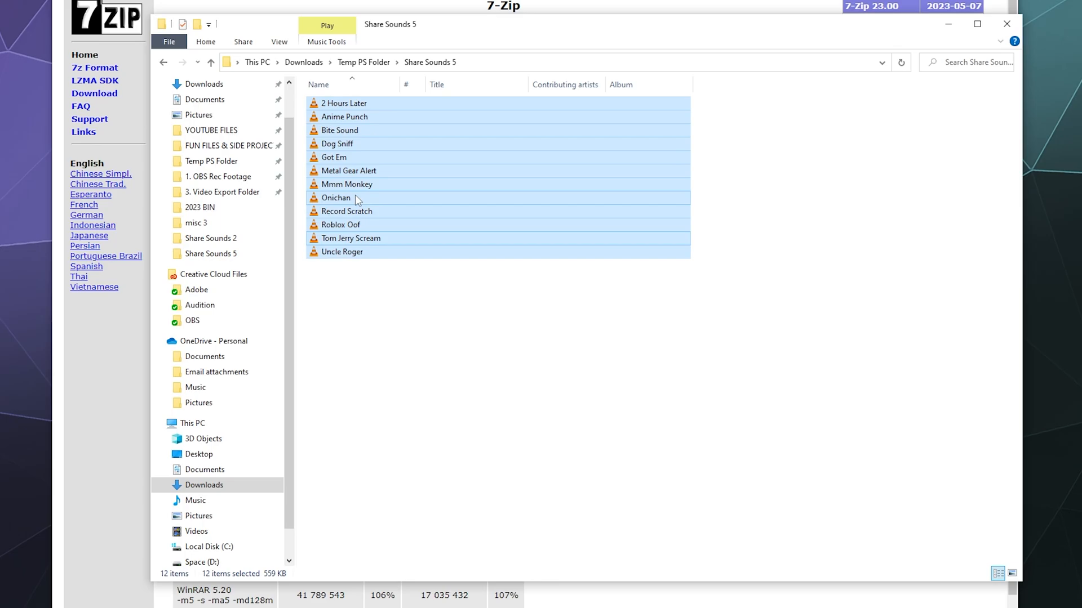
right_click(356, 200)
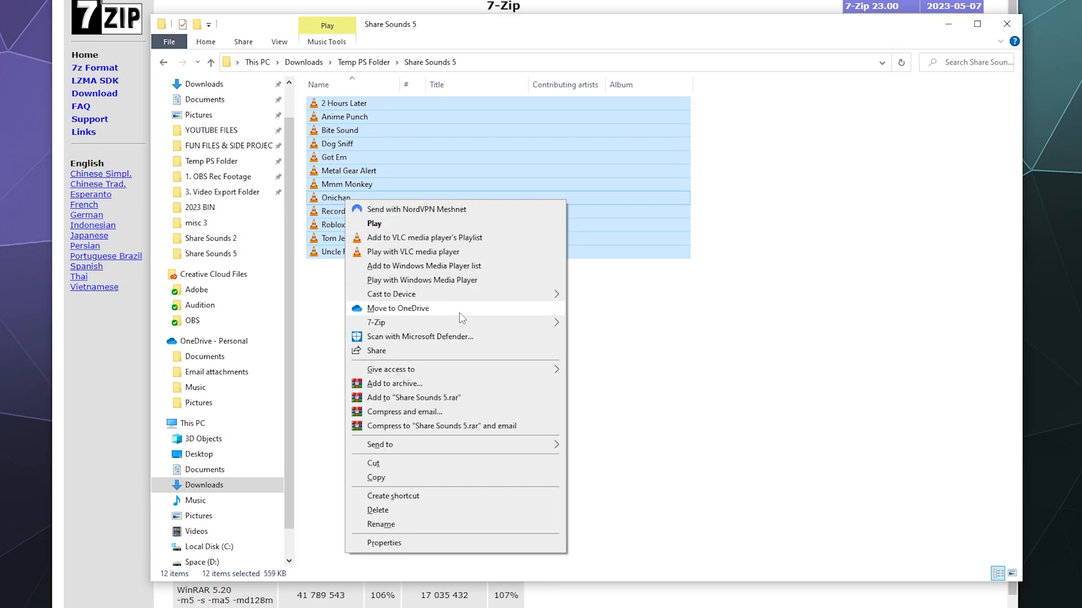
mouse_move(376, 322)
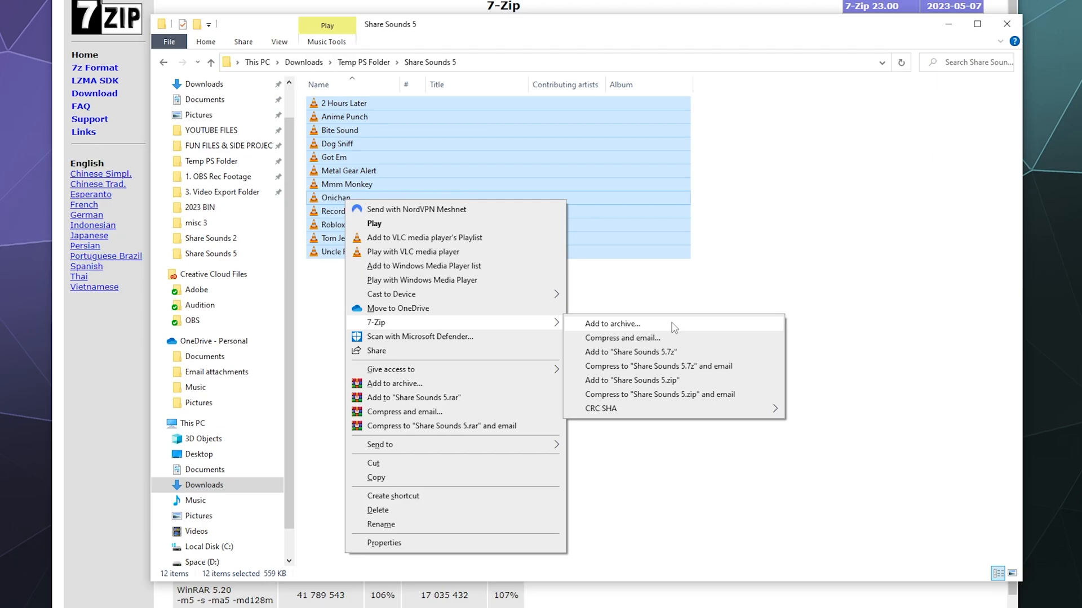
mouse_move(696, 351)
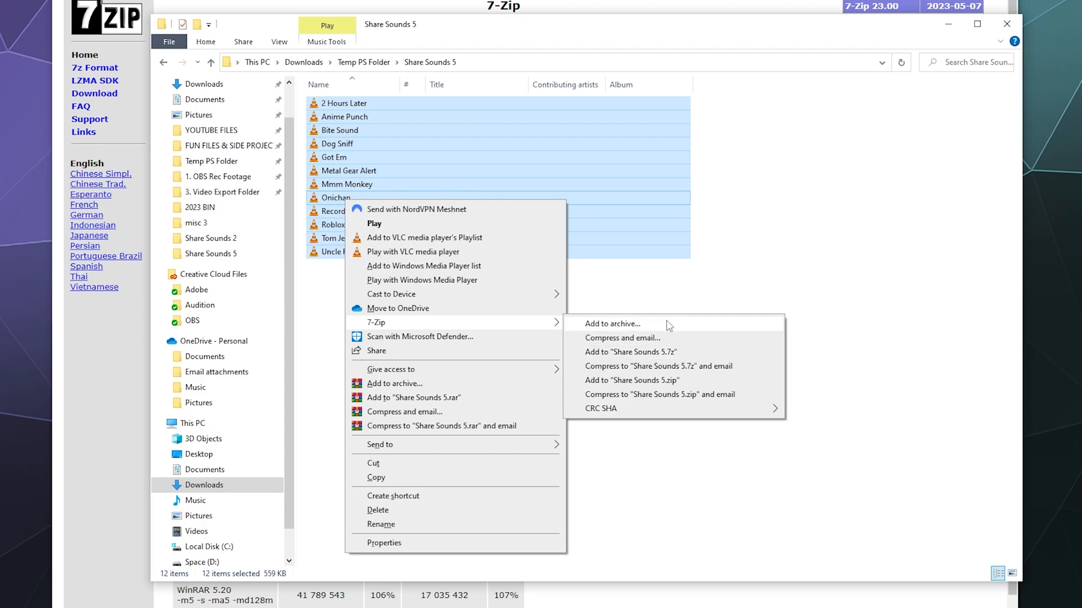
Start Add to Archive, name it 'Sample 7z folder', keep 7z format and view compression levels.
click(612, 324)
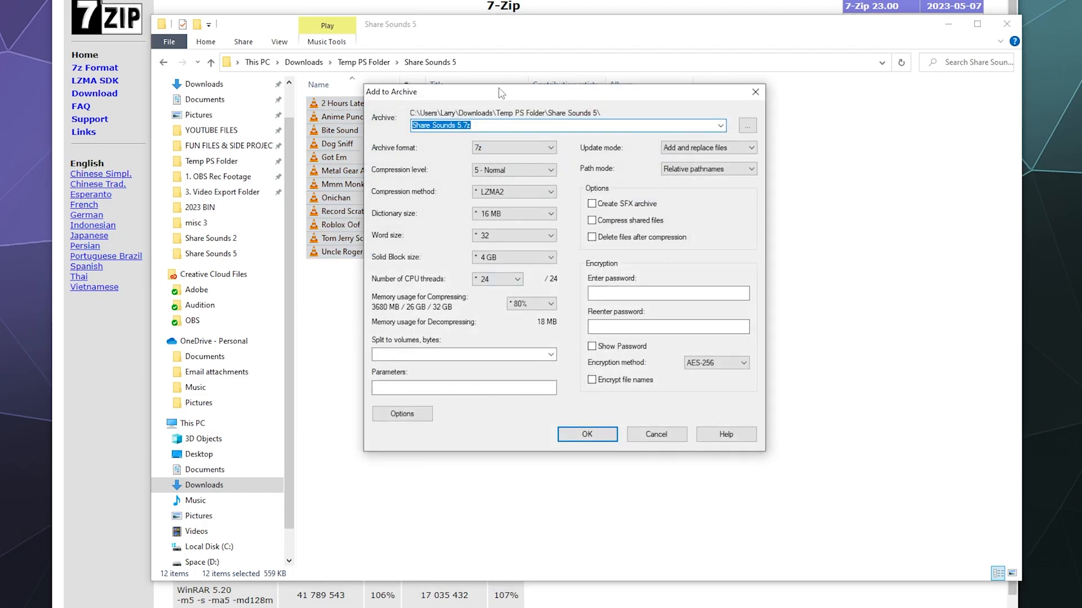
text(Sample 7z folder)
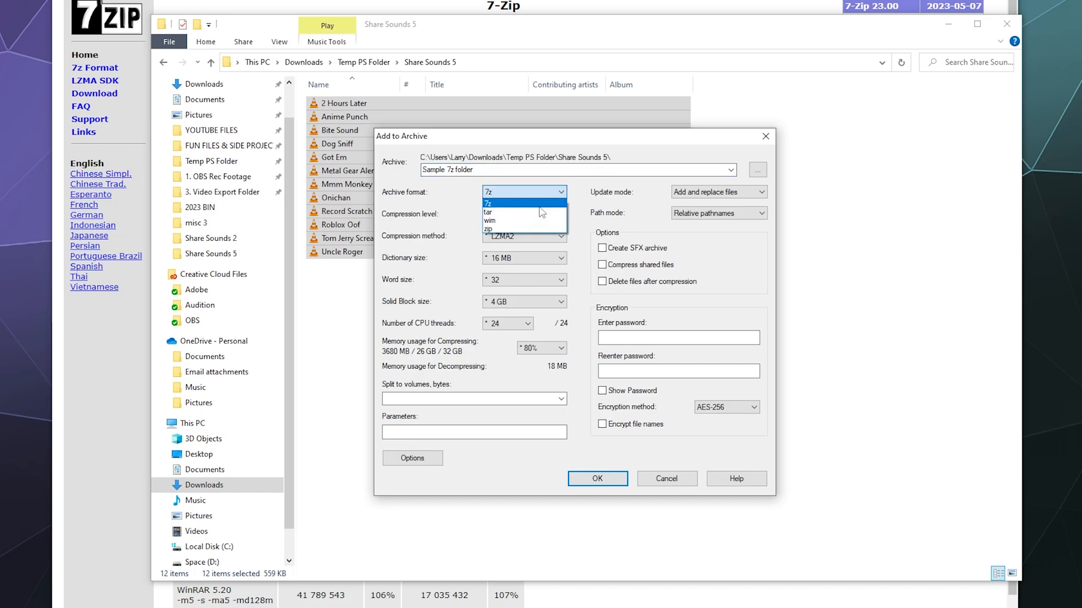
mouse_move(538, 229)
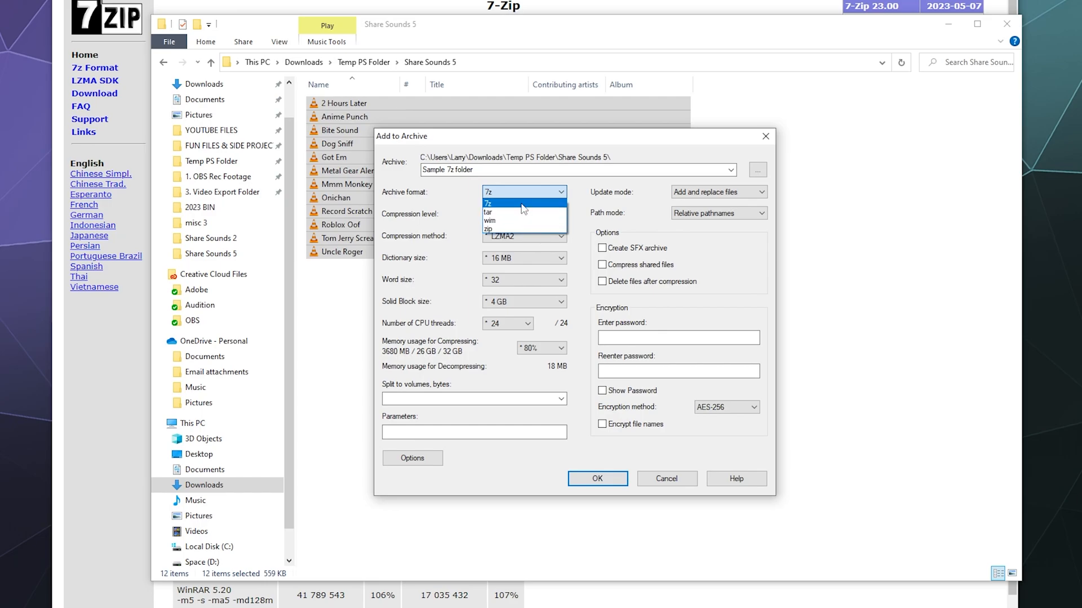
click(490, 202)
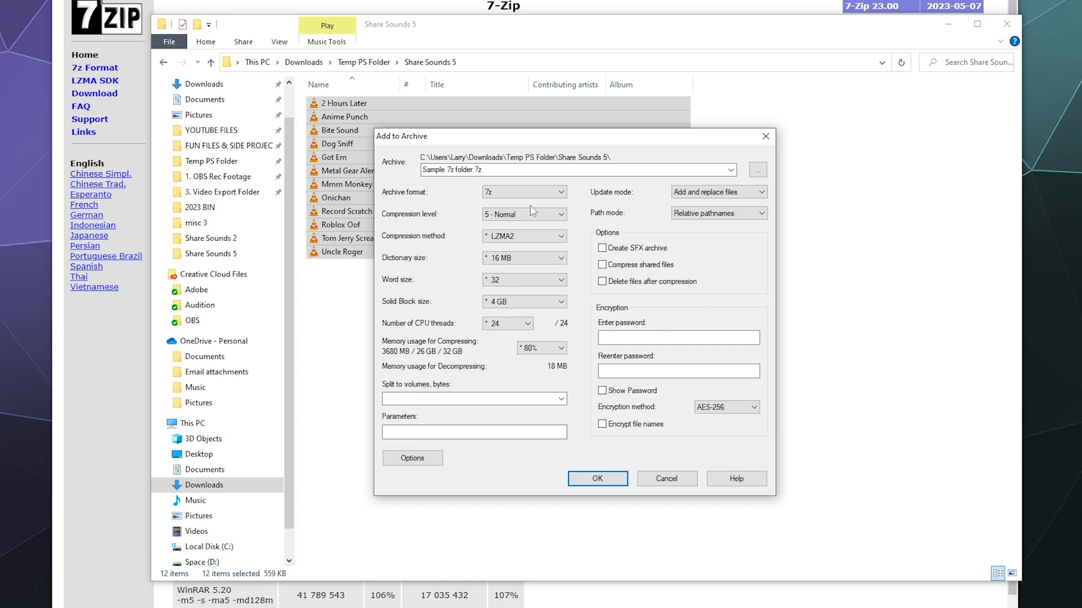
click(559, 214)
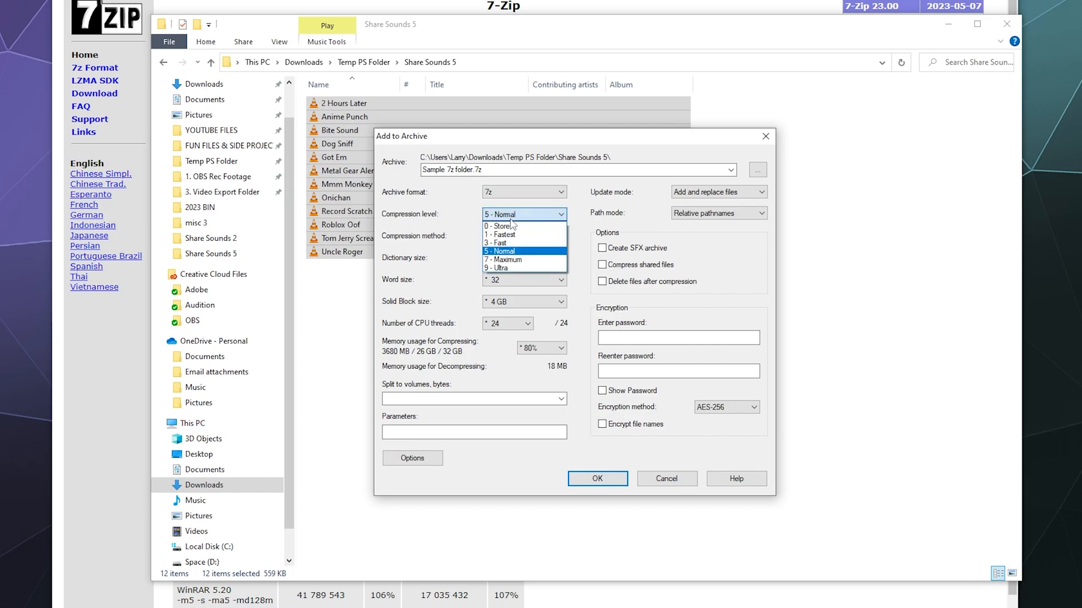
mouse_move(508, 268)
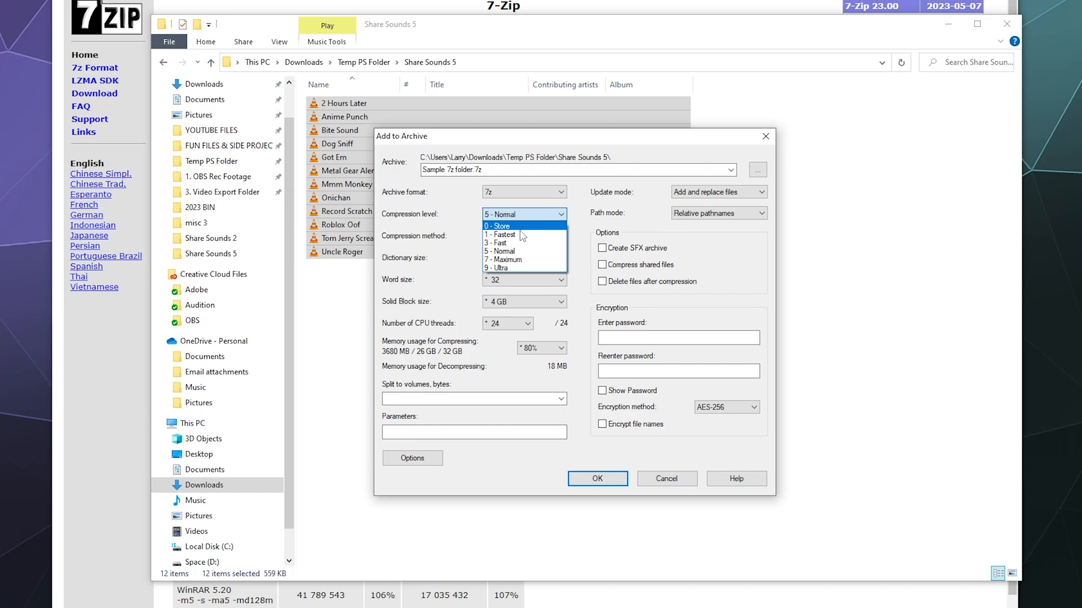
mouse_move(519, 244)
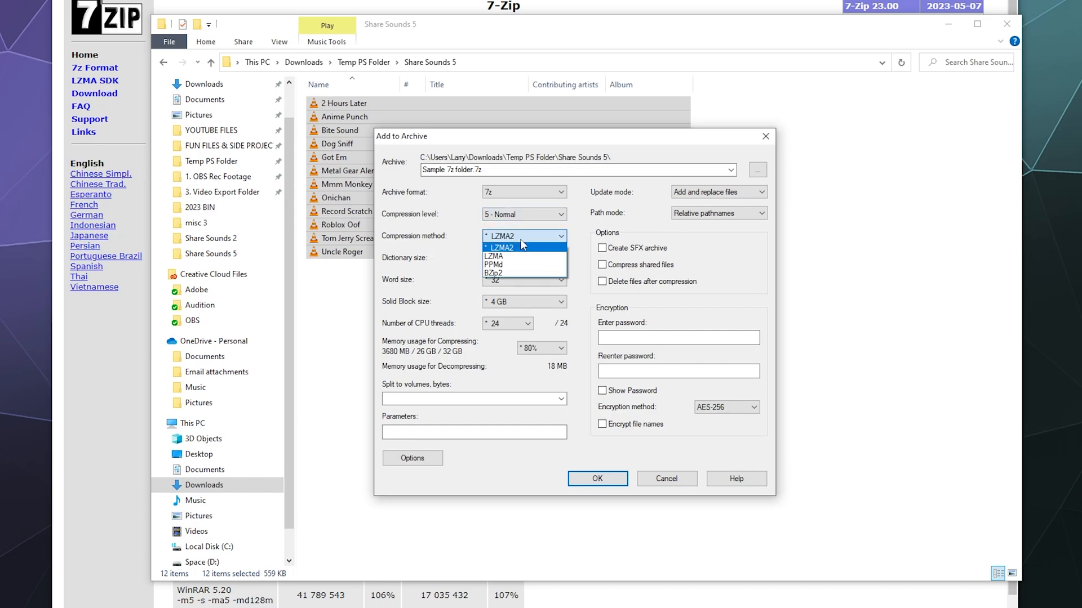
click(499, 247)
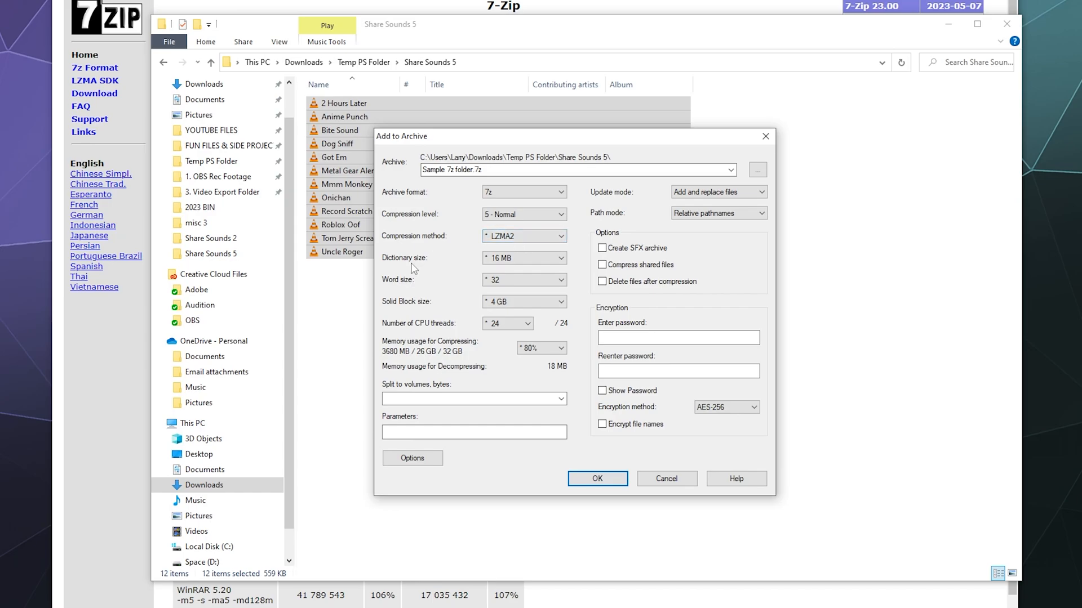
mouse_move(467, 306)
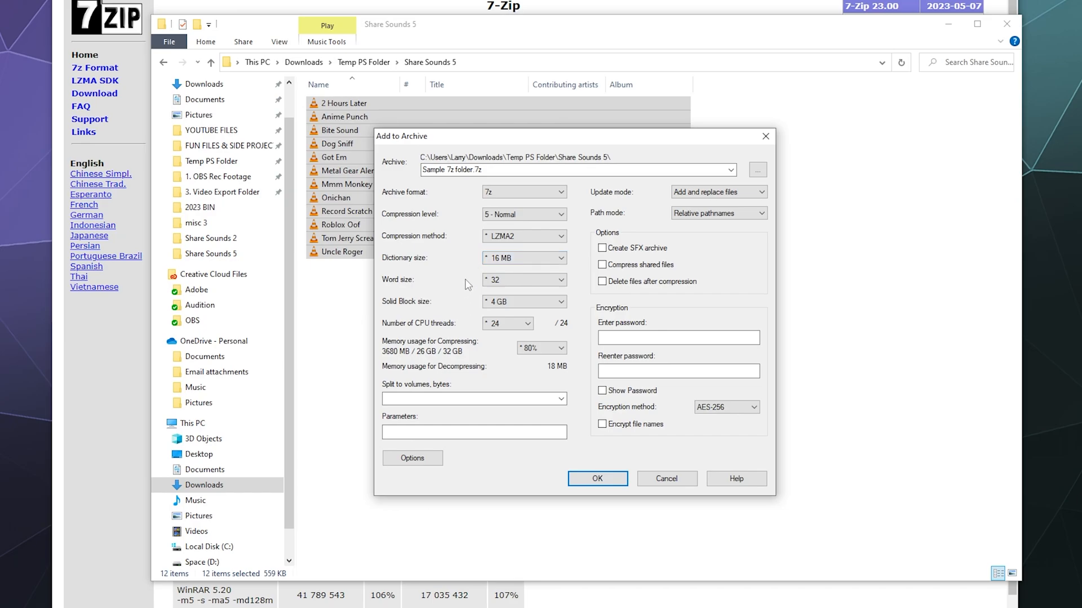
mouse_move(412, 268)
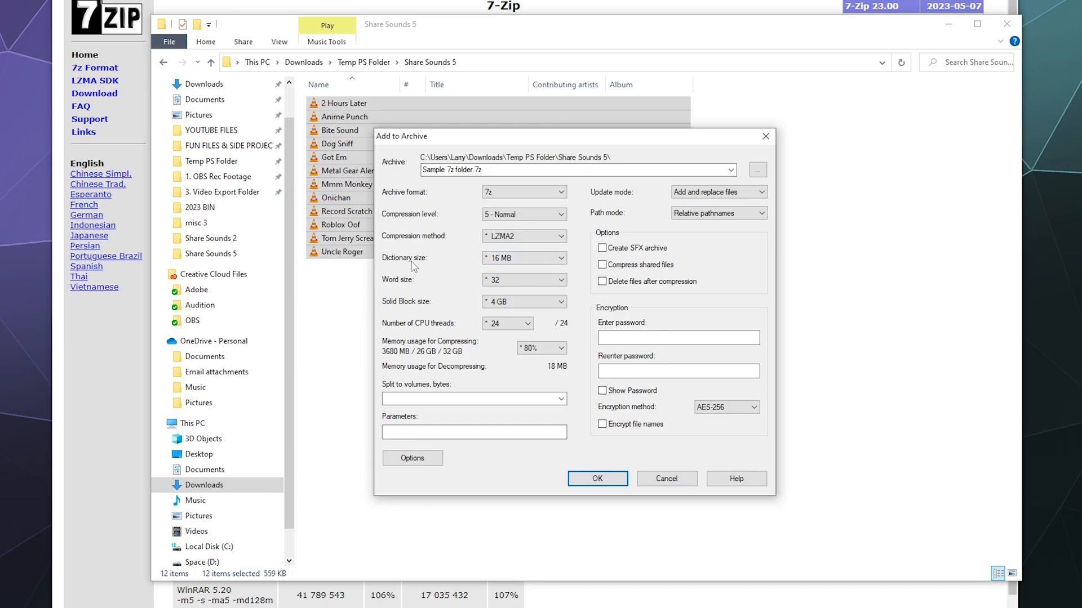
mouse_move(472, 327)
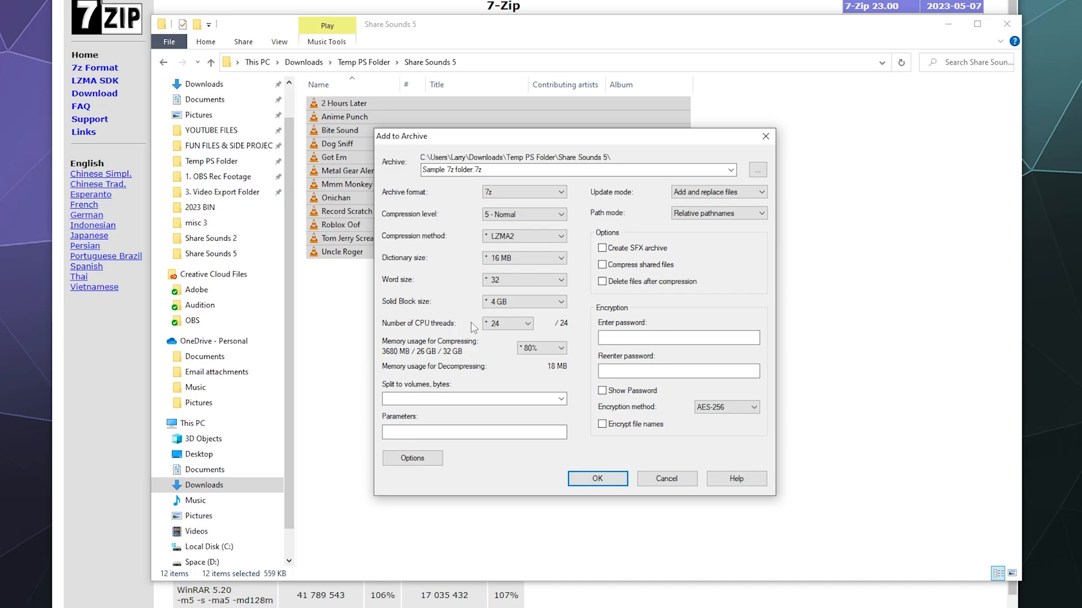
mouse_move(440, 261)
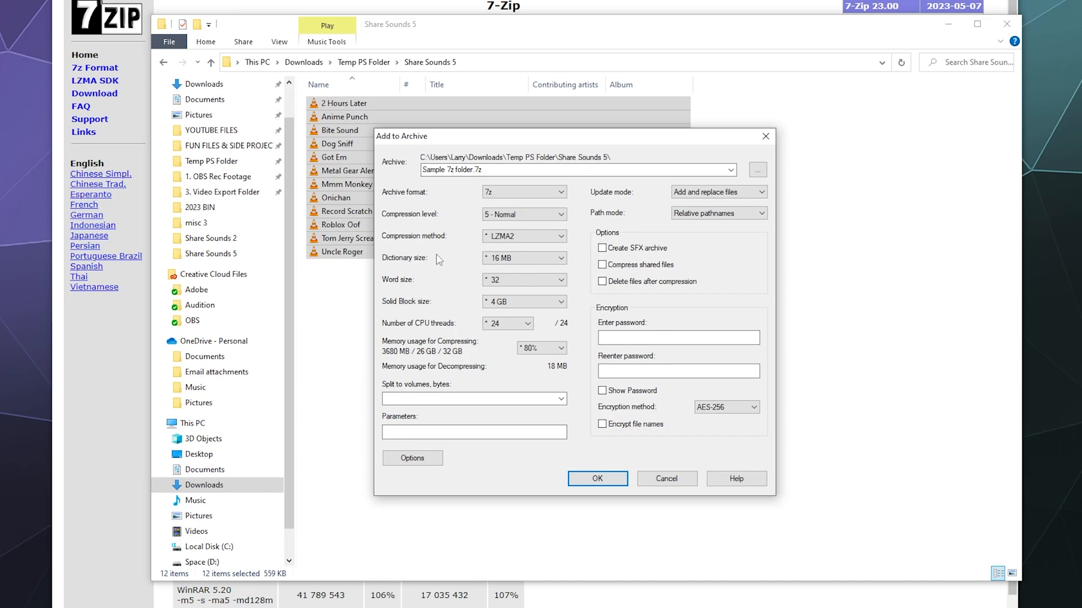
click(560, 257)
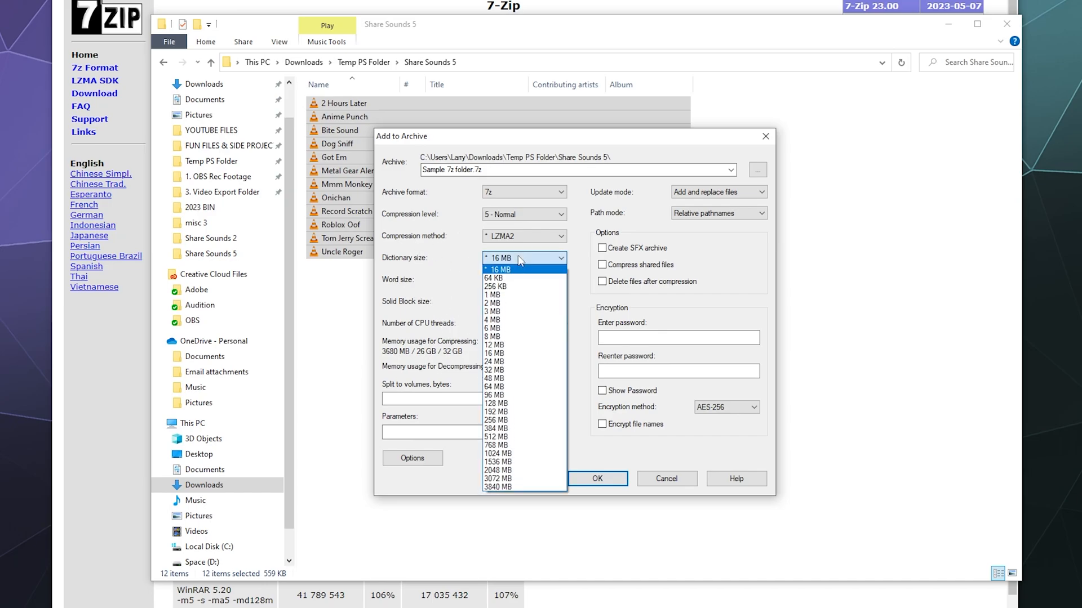
click(497, 269)
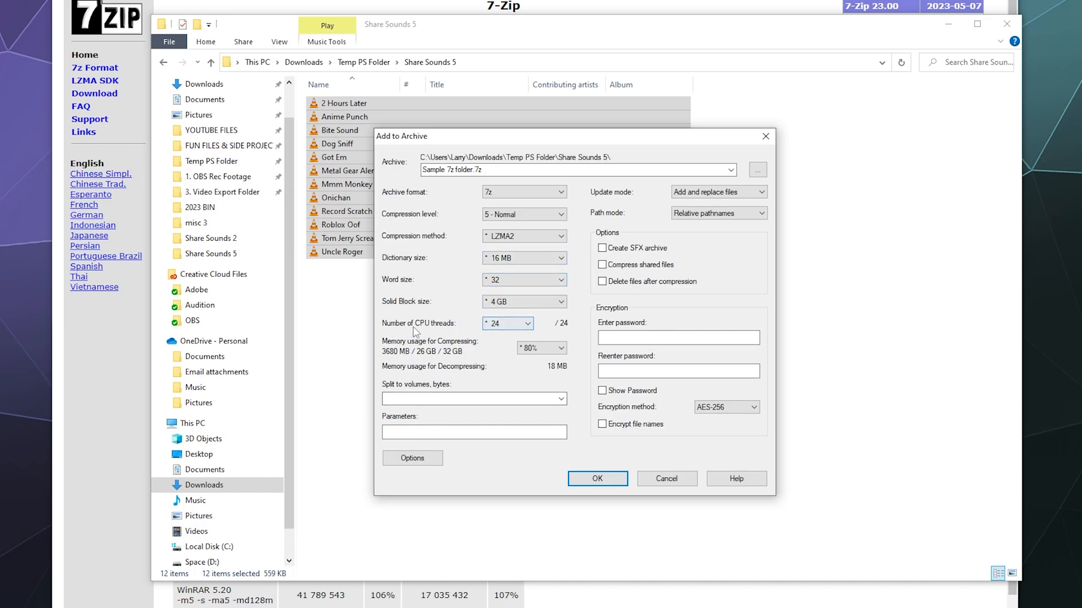
click(507, 323)
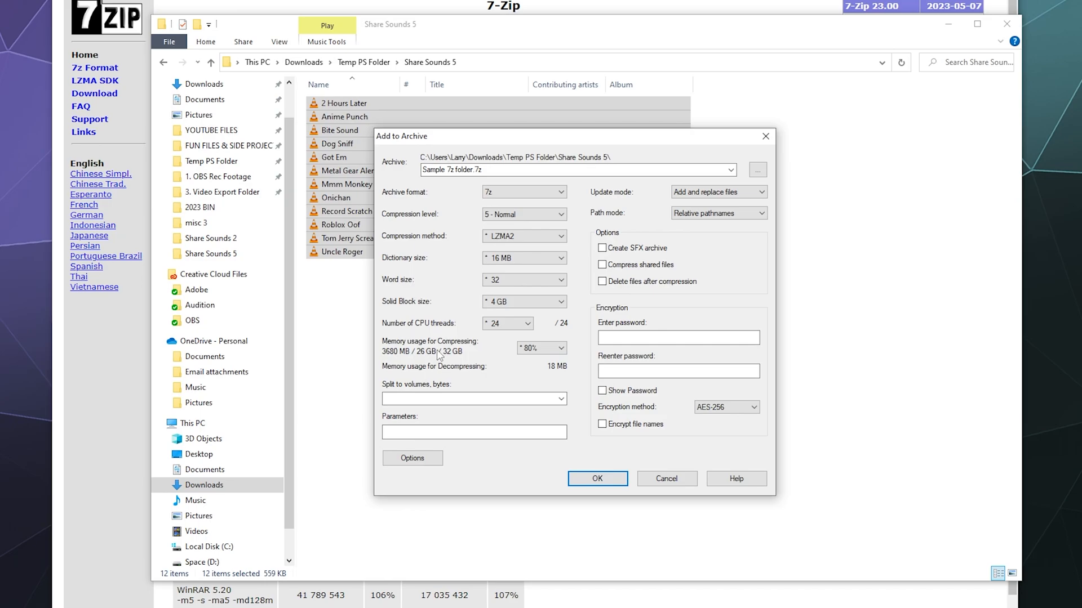
mouse_move(448, 399)
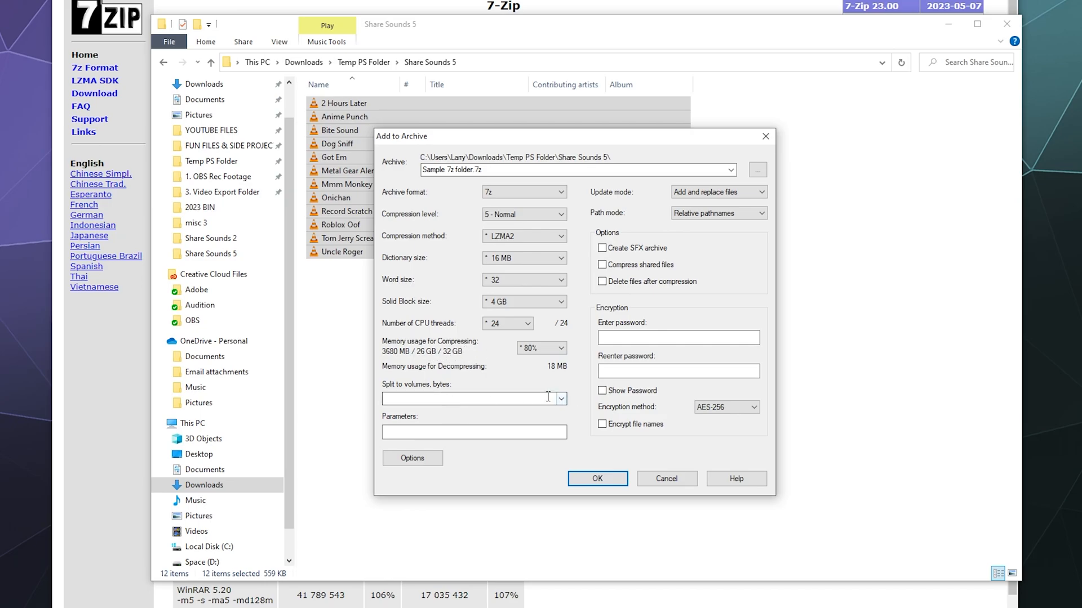
click(469, 399)
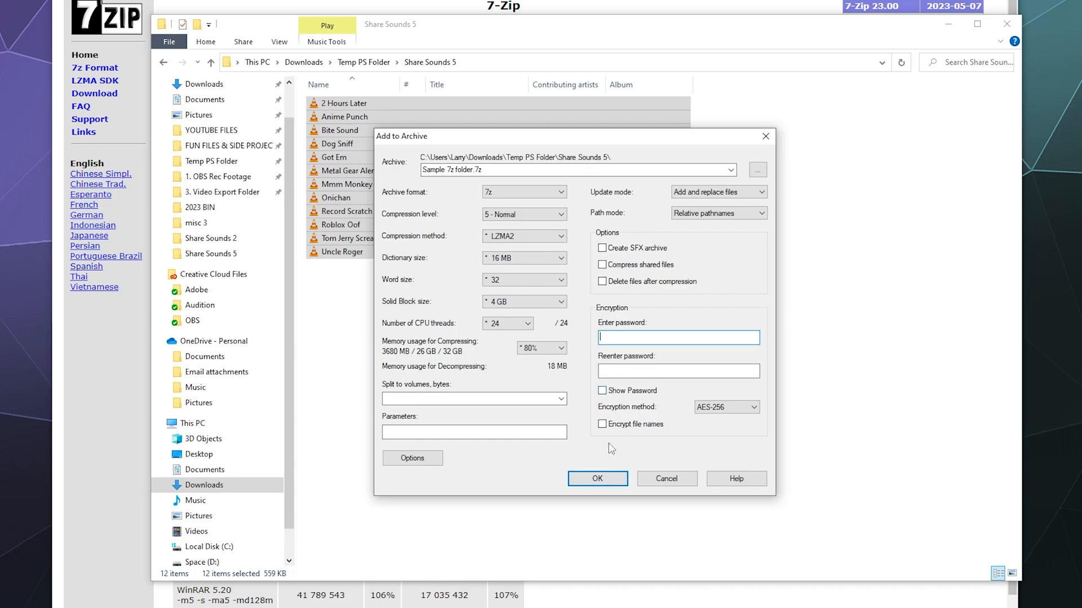
mouse_move(590, 463)
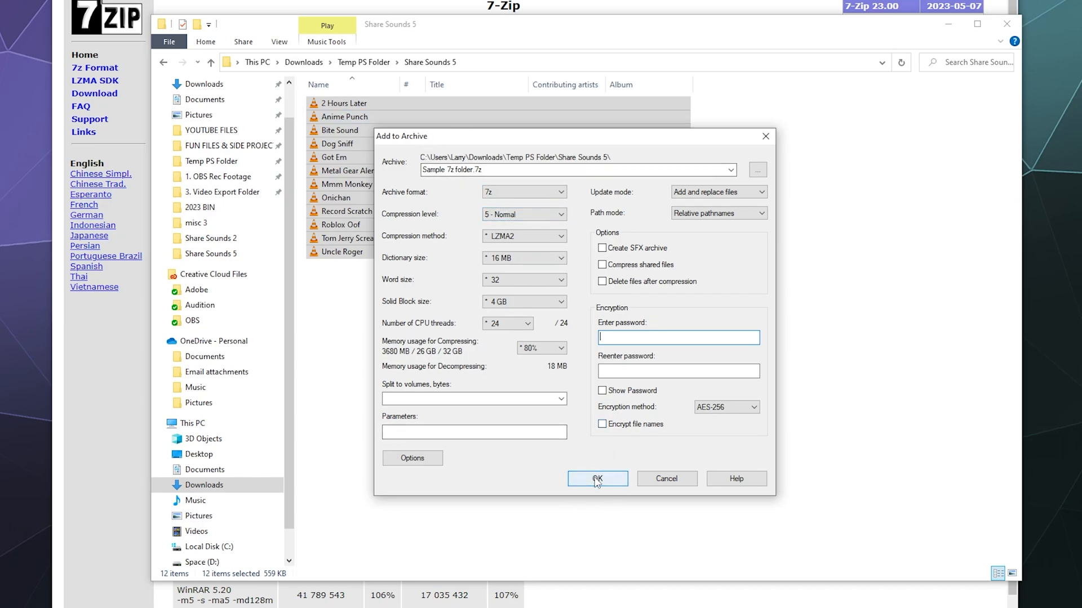
mouse_move(604, 490)
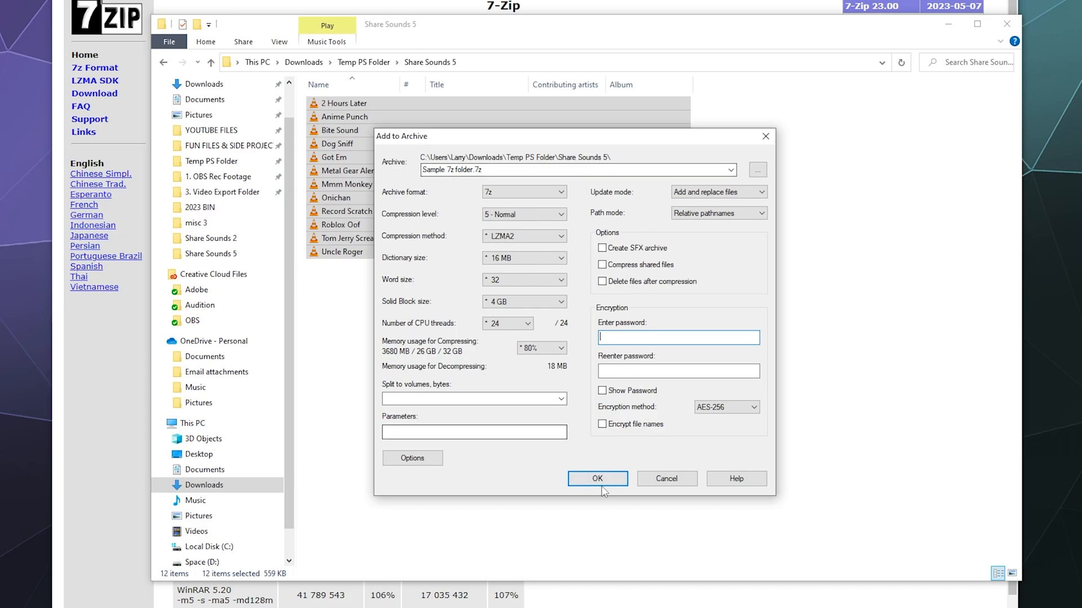
Create the Sample 7z folder archive and select it in Share Sounds 5.
click(596, 477)
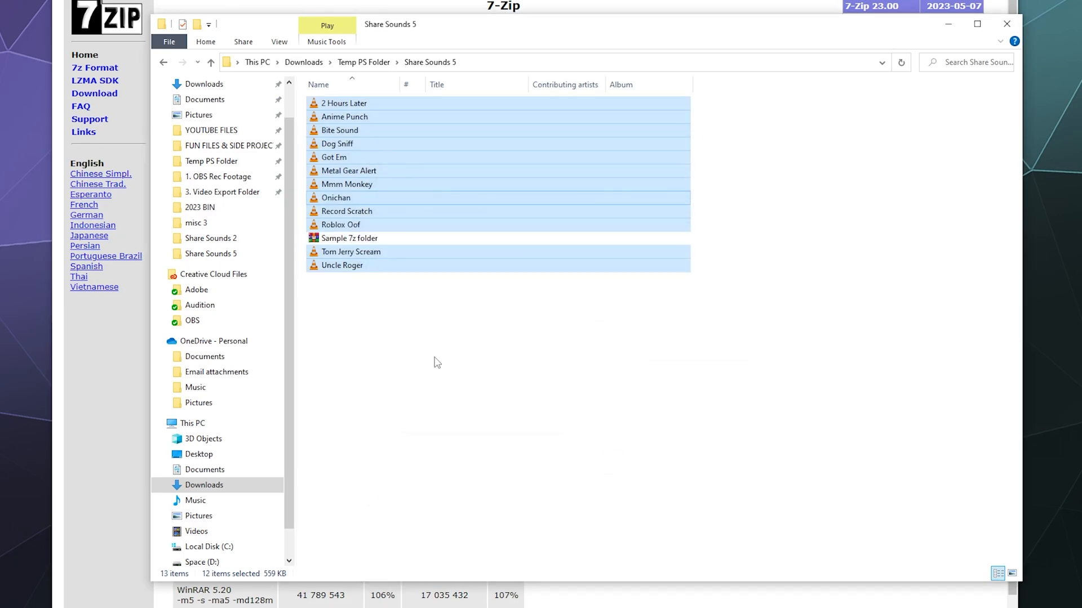
click(348, 237)
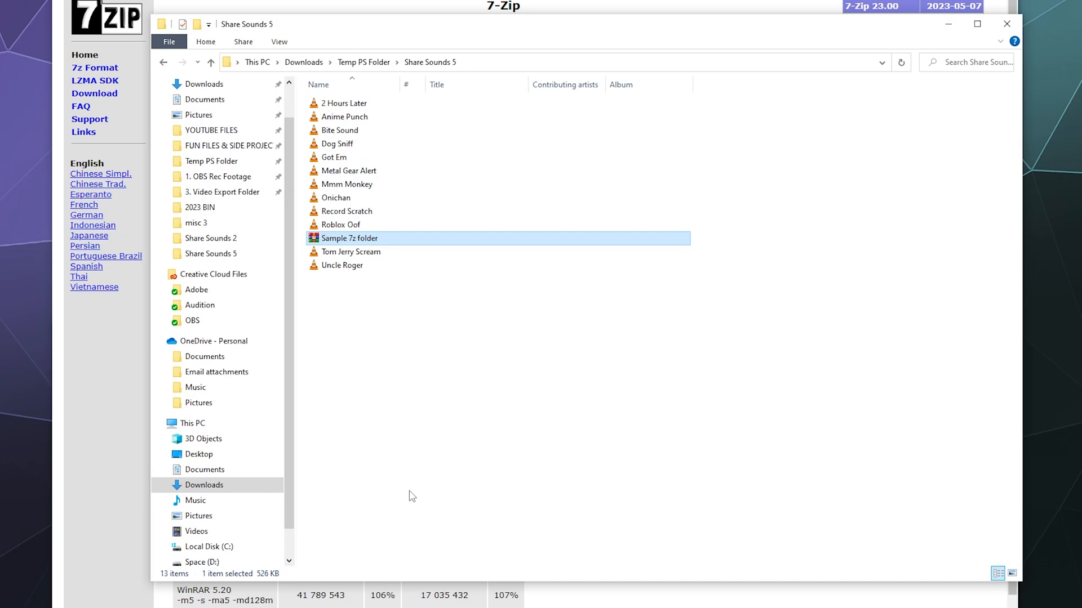